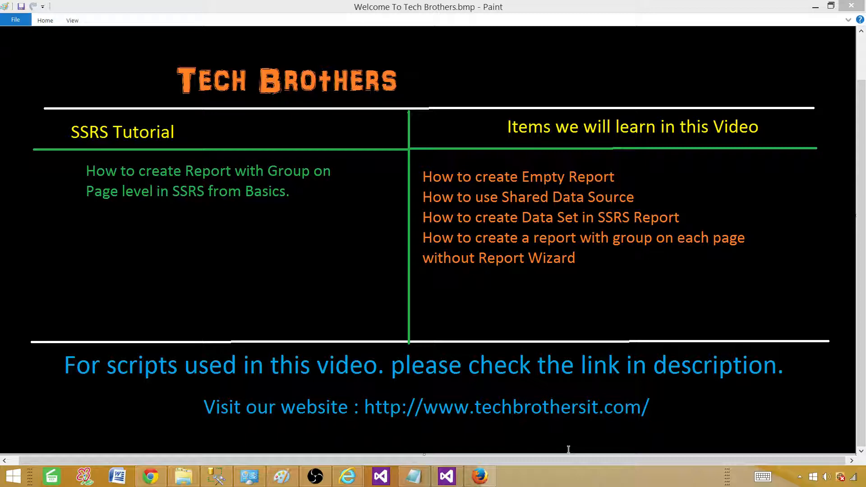
pyautogui.moveTo(247, 202)
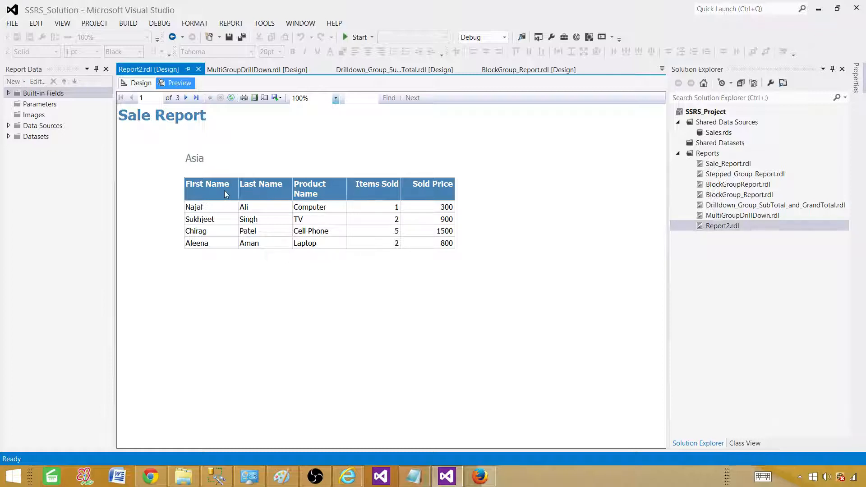
pyautogui.moveTo(231, 213)
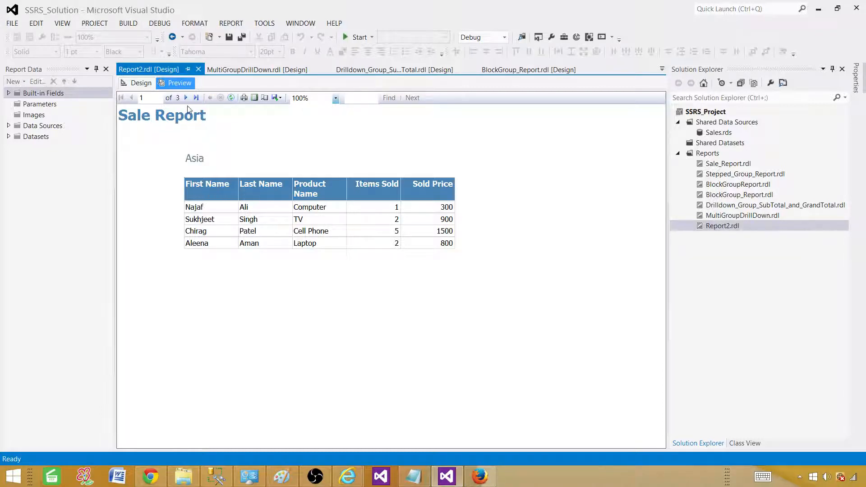
# Advance the Report2.rdl preview from Asia through Europe to page 3, North America
pyautogui.click(186, 97)
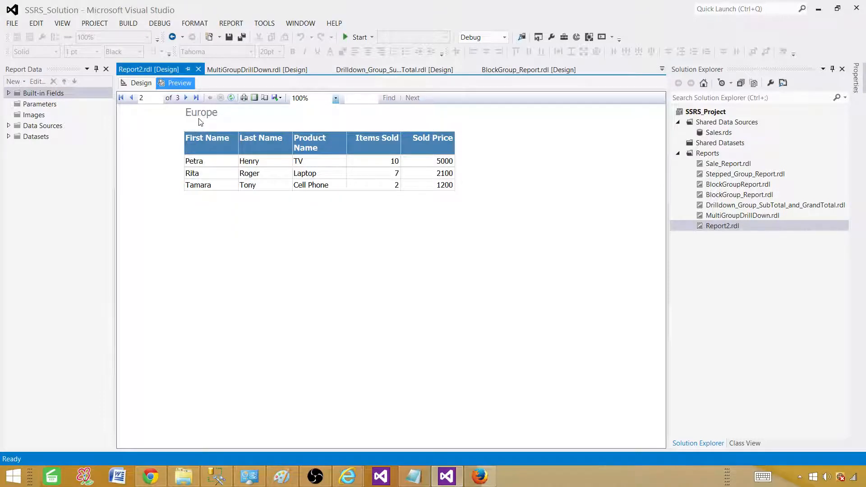
pyautogui.moveTo(256, 154)
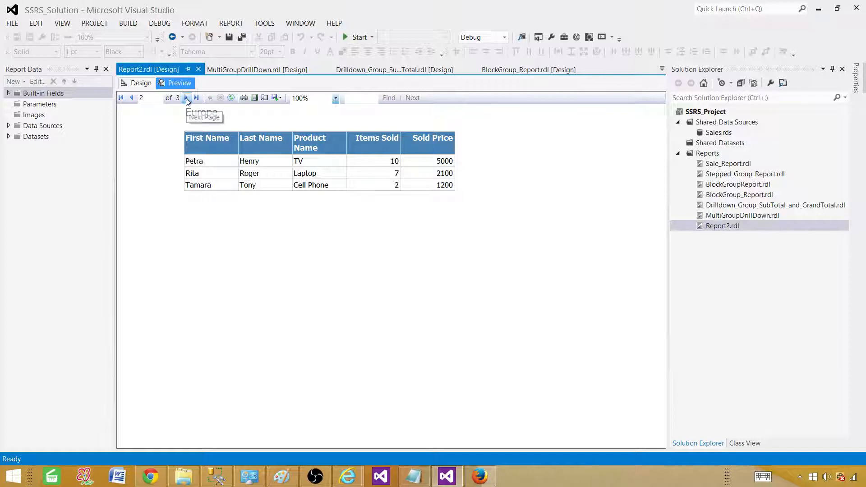
pyautogui.click(186, 97)
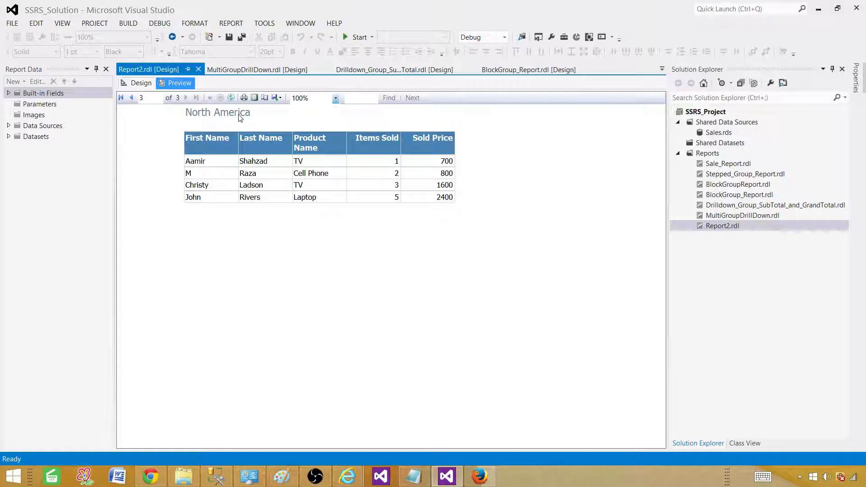
pyautogui.moveTo(691, 278)
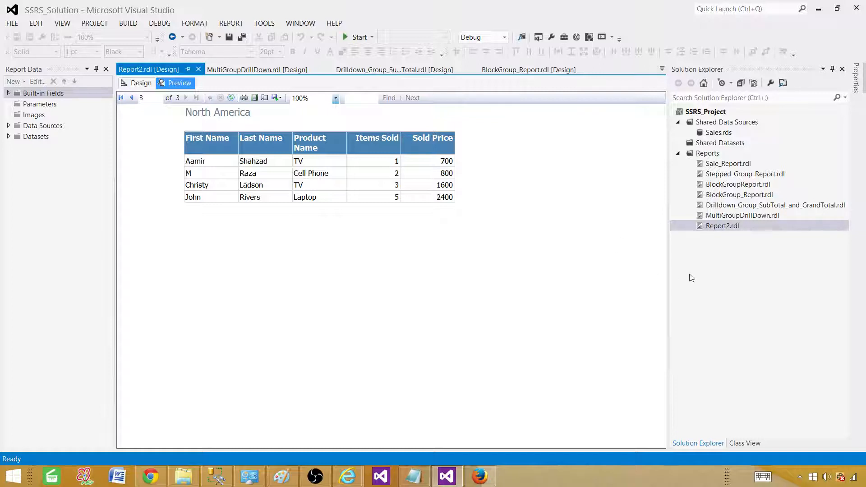
pyautogui.moveTo(692, 273)
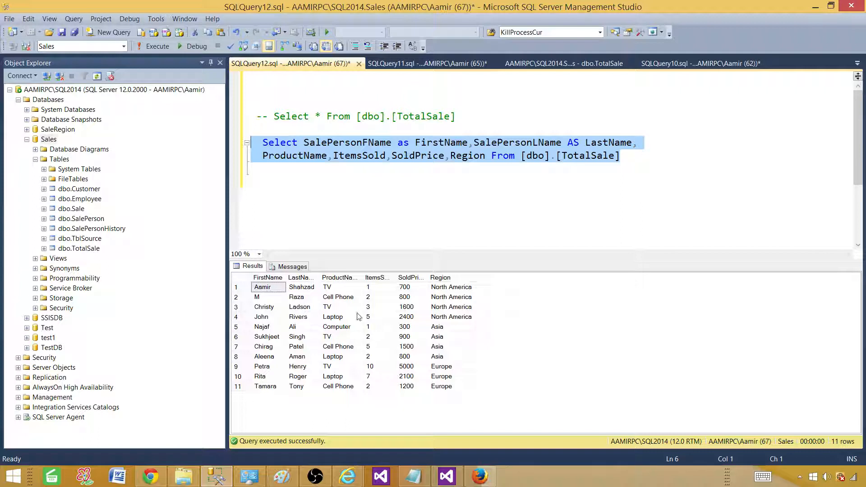
pyautogui.click(451, 287)
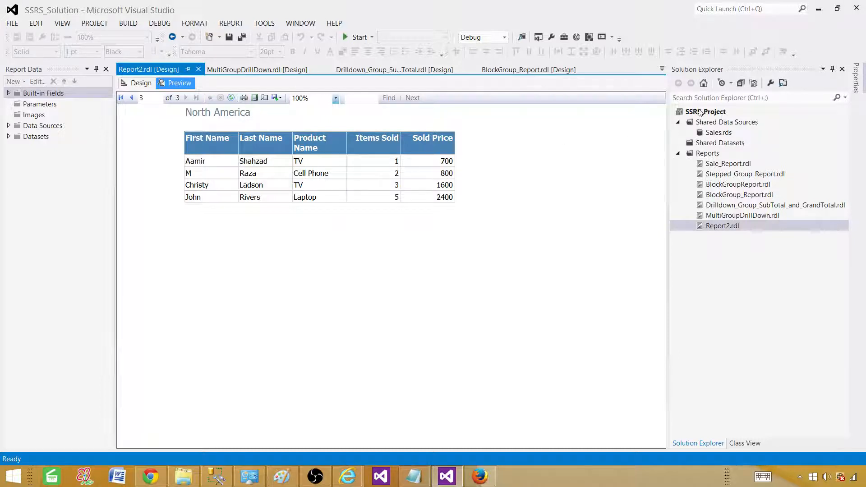
pyautogui.click(719, 131)
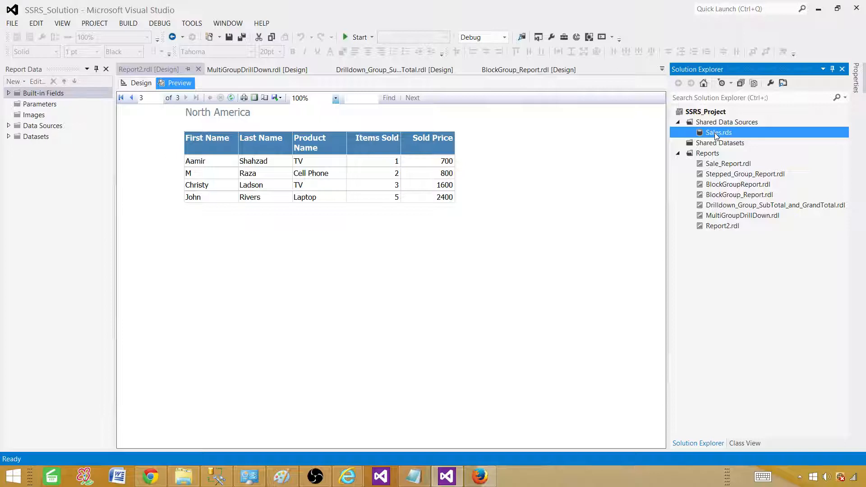
pyautogui.doubleClick(717, 133)
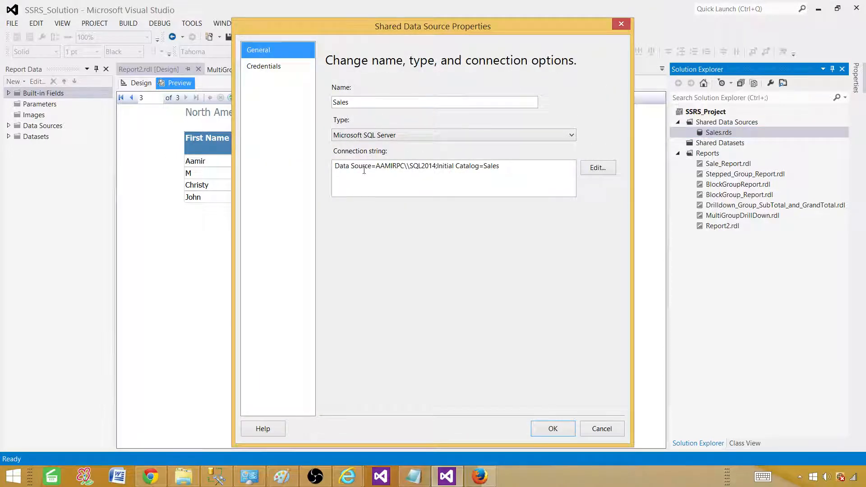
pyautogui.moveTo(355, 166); pyautogui.dragTo(499, 166)
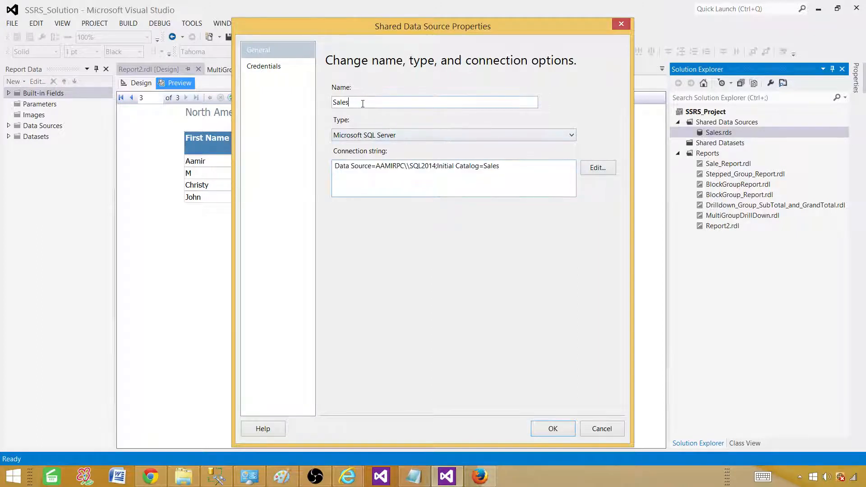
pyautogui.click(552, 428)
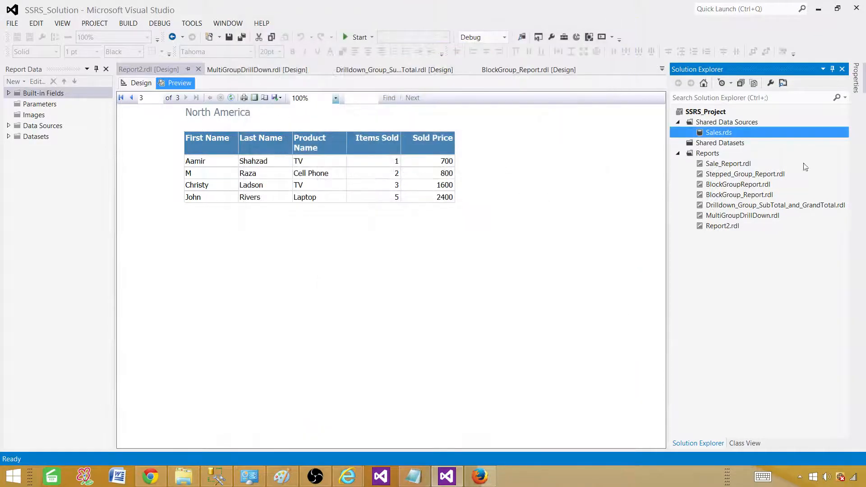
# Add a new empty Report item named PageLevelGrouping.rdl to the Reports folder
pyautogui.click(708, 153)
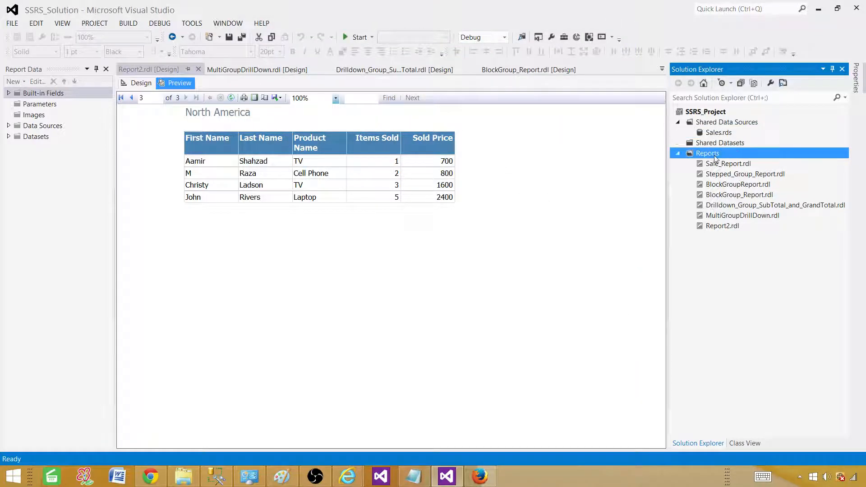
pyautogui.rightClick(707, 153)
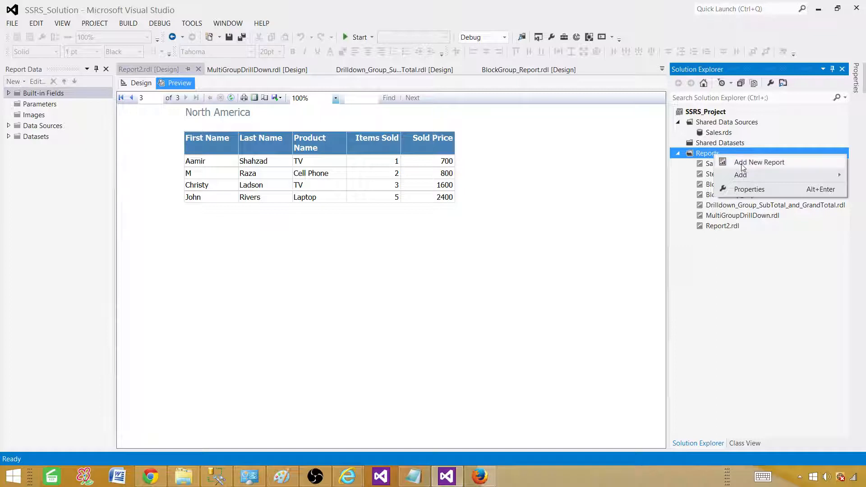
pyautogui.moveTo(759, 166)
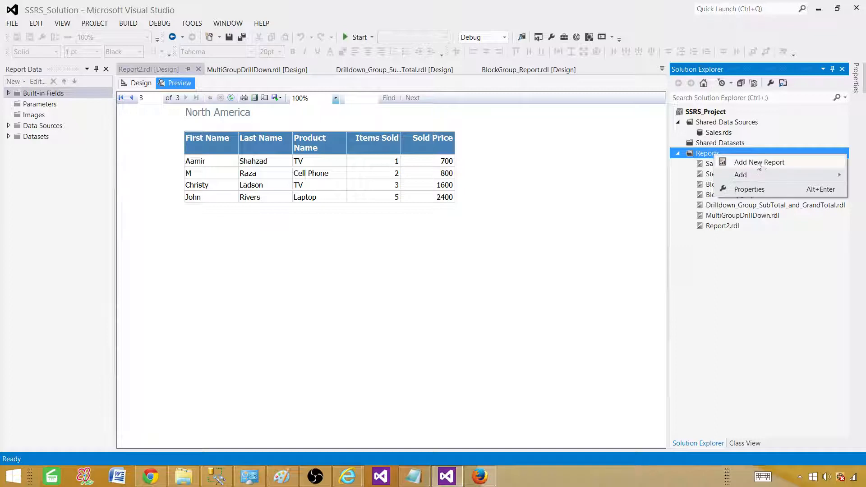
pyautogui.moveTo(740, 174)
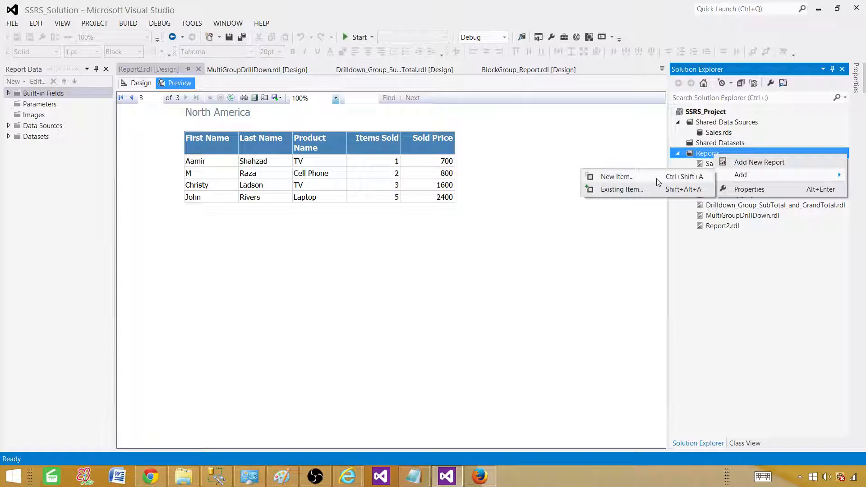
pyautogui.click(615, 175)
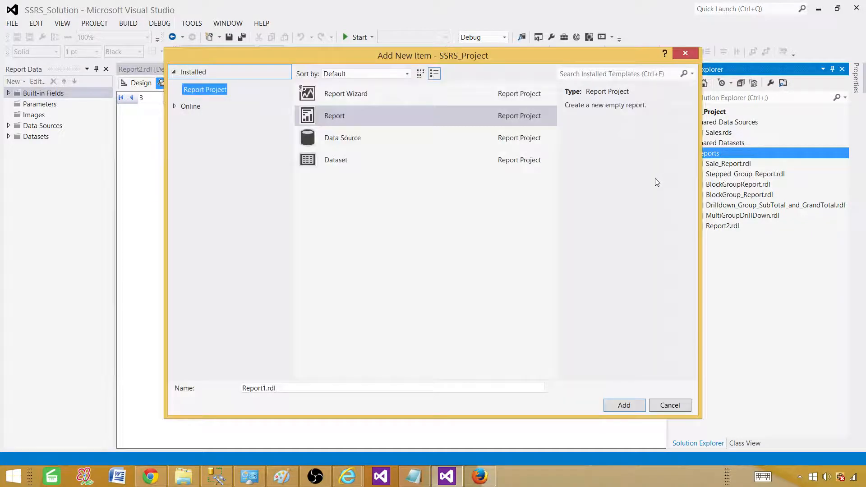
pyautogui.click(333, 117)
pyautogui.write('PageLevelGrou')
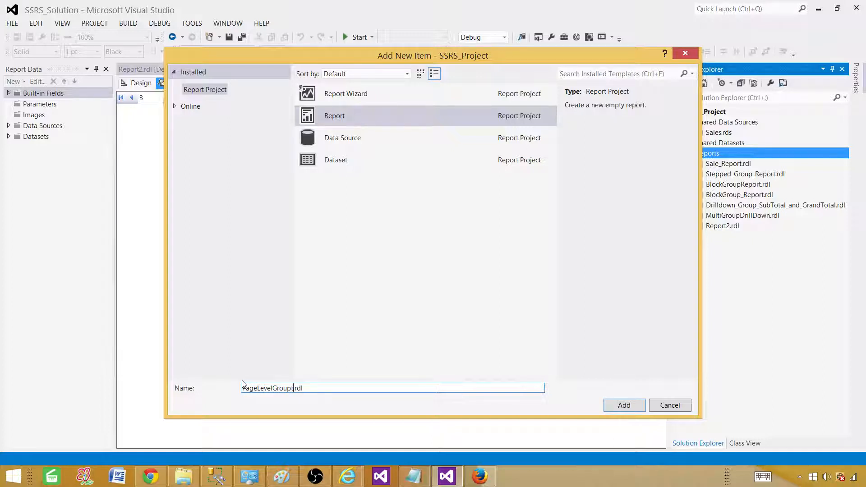
pyautogui.click(623, 404)
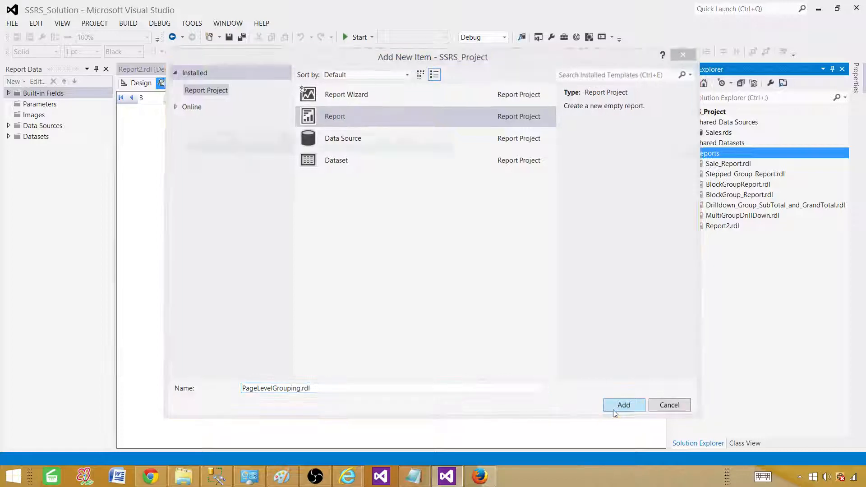
pyautogui.click(623, 405)
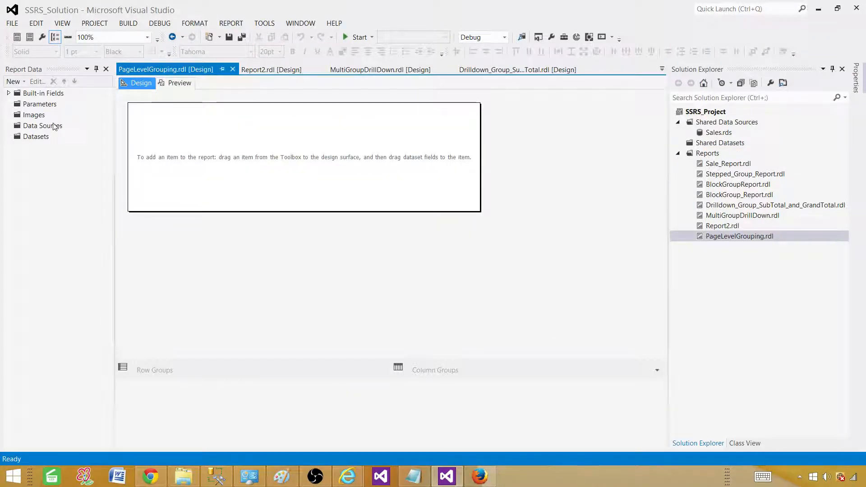
# Add data source DS_Sales referencing the shared Sales data source
pyautogui.click(43, 125)
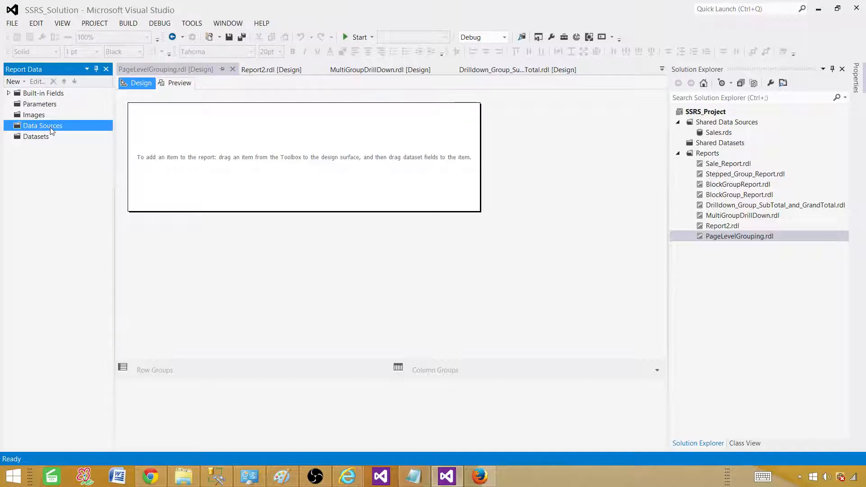
pyautogui.rightClick(42, 126)
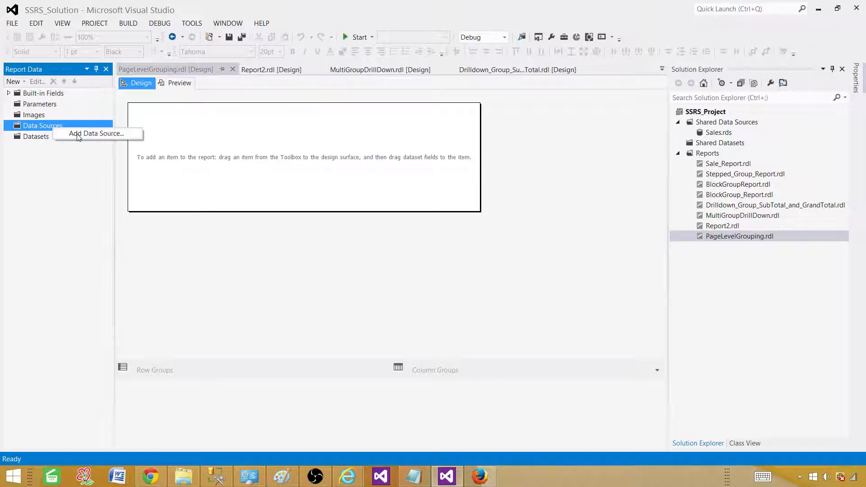
pyautogui.click(96, 133)
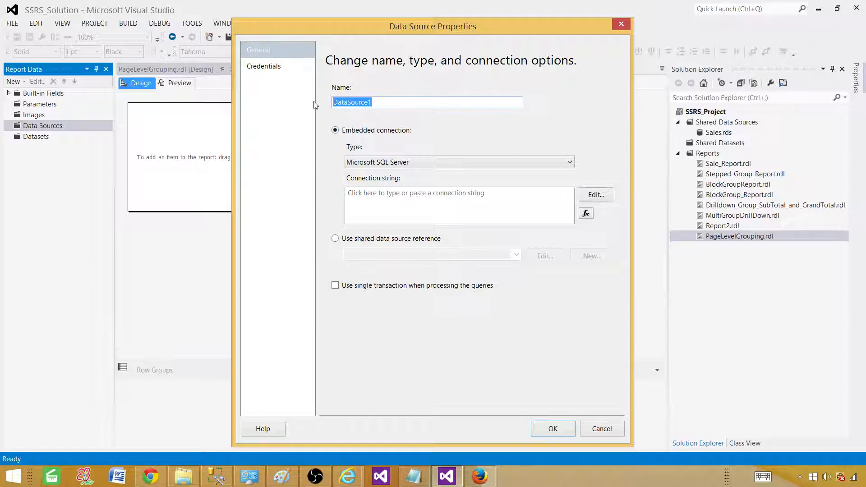
pyautogui.write('DS_')
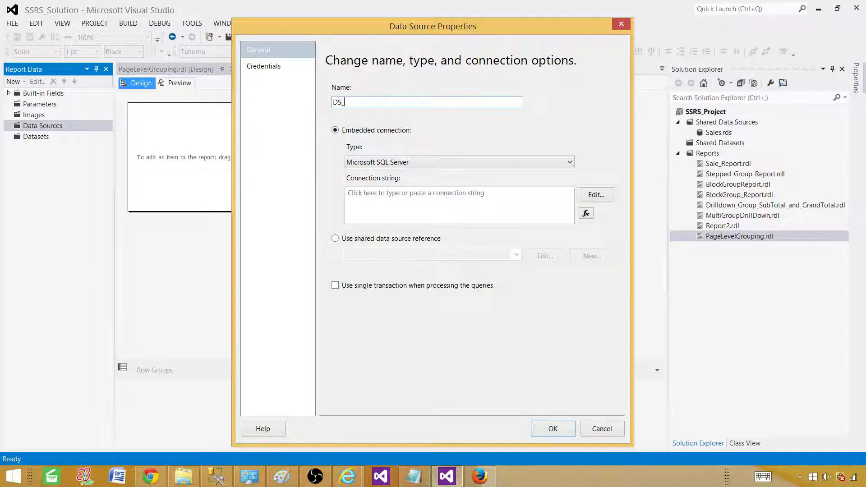
pyautogui.click(336, 238)
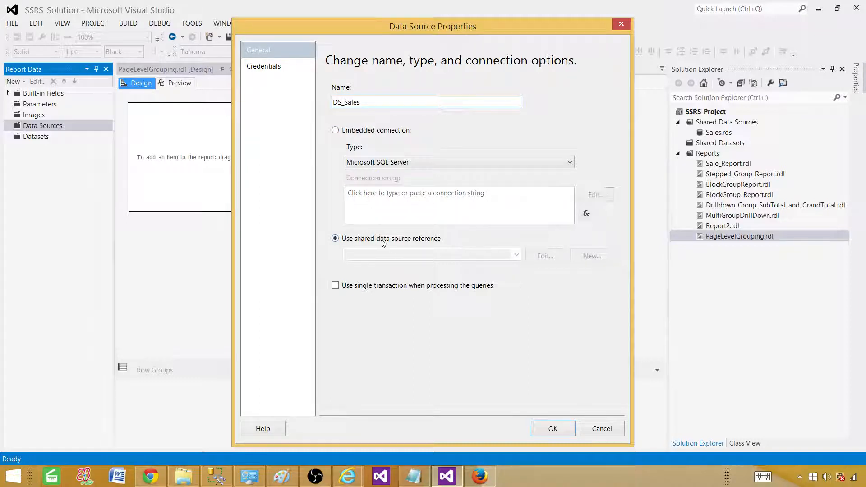
pyautogui.click(431, 255)
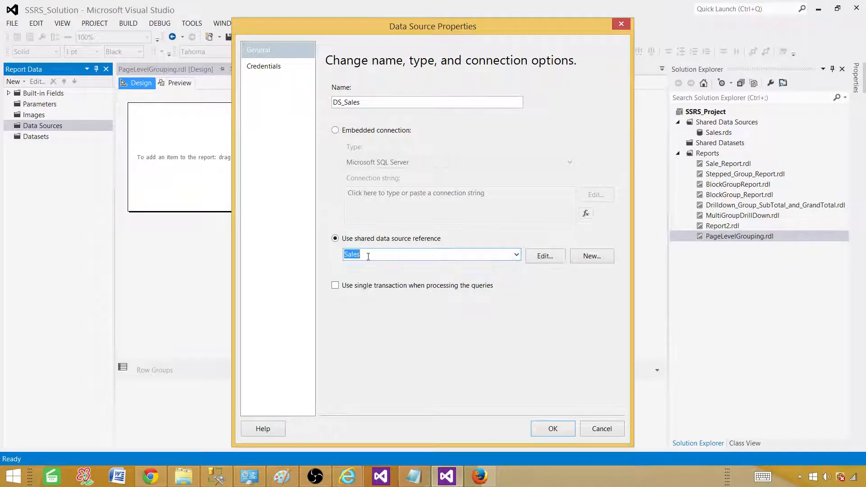
pyautogui.click(552, 429)
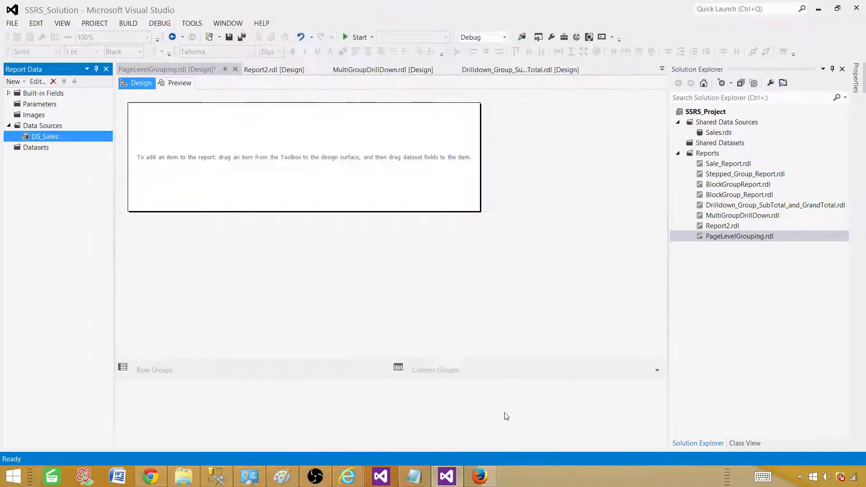
# Create embedded DataSet1 on DS_Sales with the pasted TotalSale SQL query
pyautogui.click(36, 147)
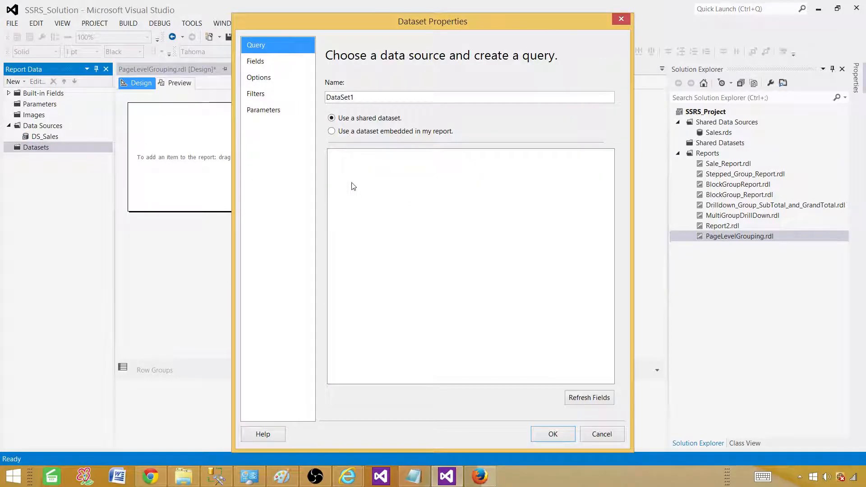
pyautogui.moveTo(380, 136)
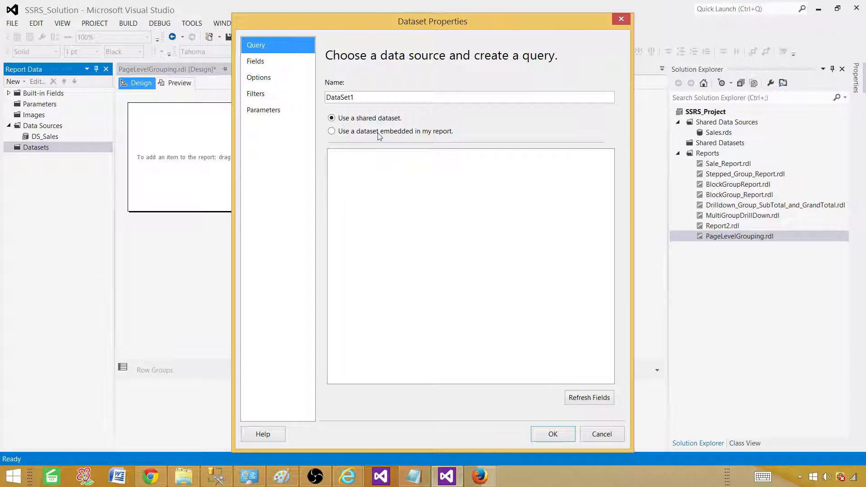
pyautogui.click(331, 130)
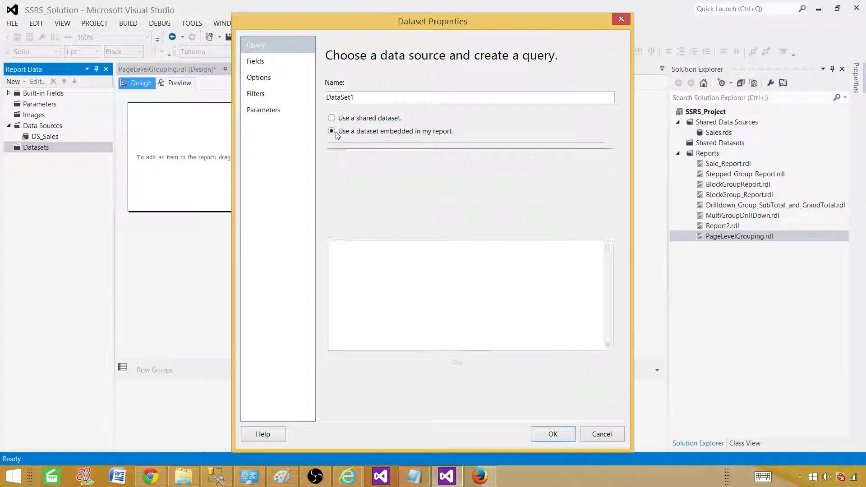
pyautogui.click(331, 131)
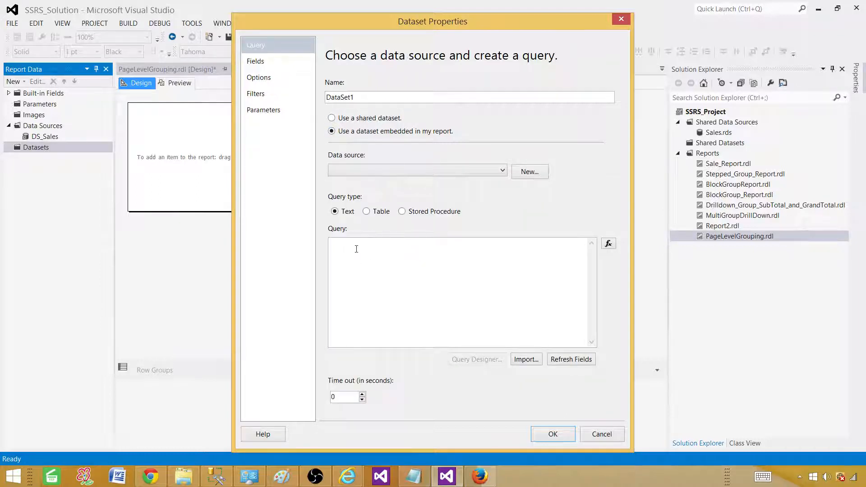
pyautogui.rightClick(356, 249)
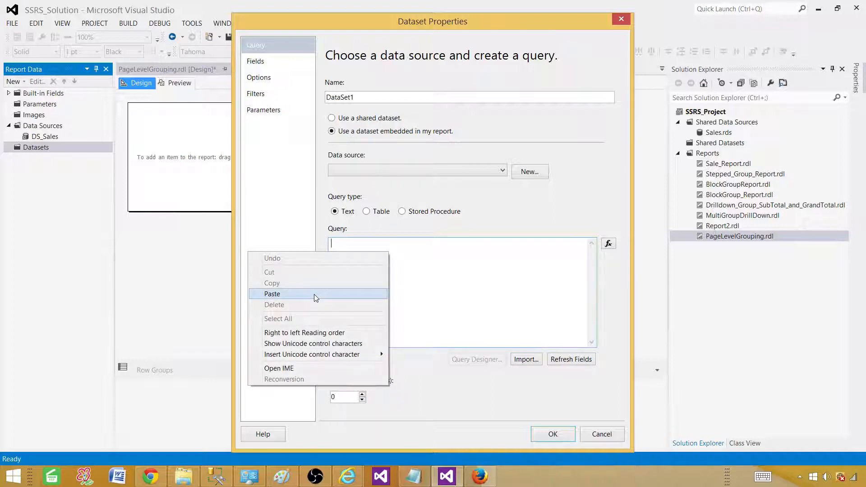
pyautogui.click(271, 293)
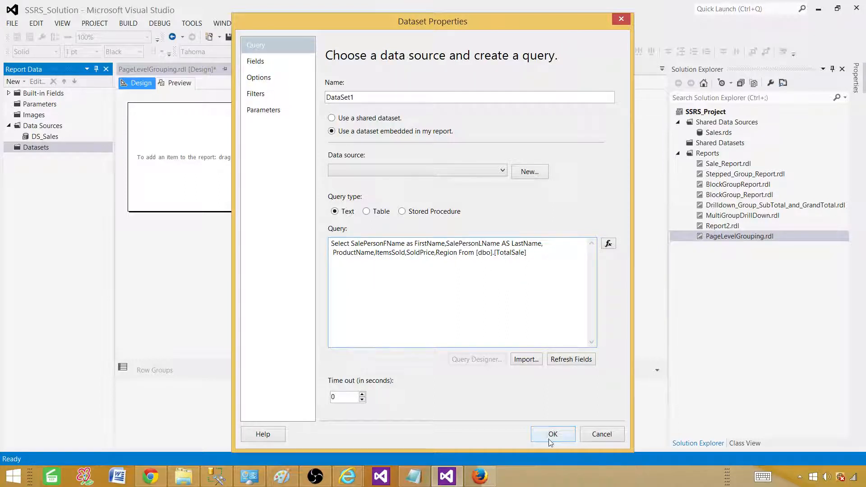
pyautogui.click(552, 434)
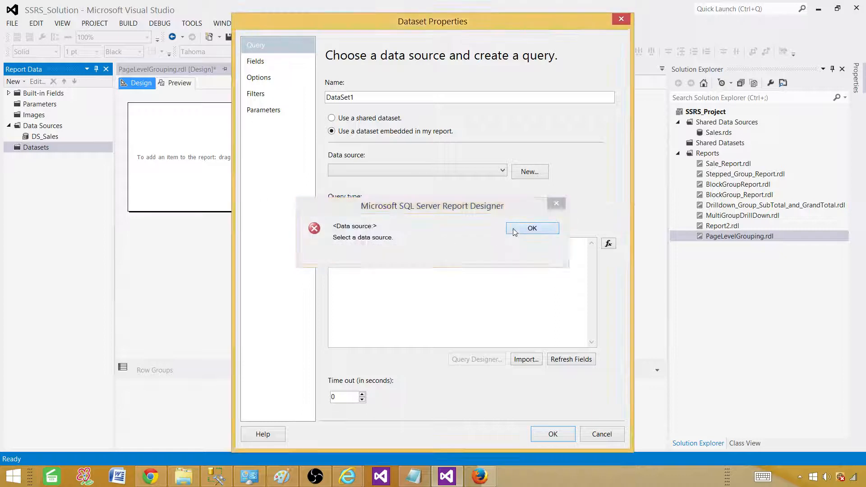
pyautogui.click(531, 228)
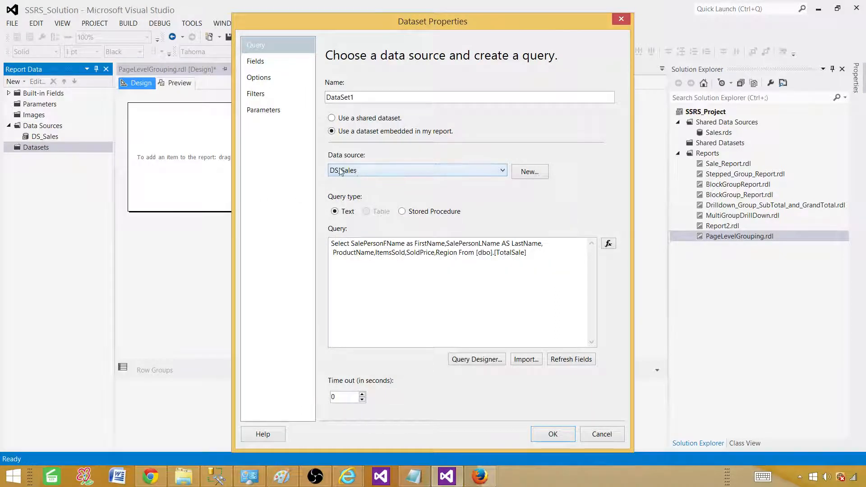
pyautogui.click(551, 434)
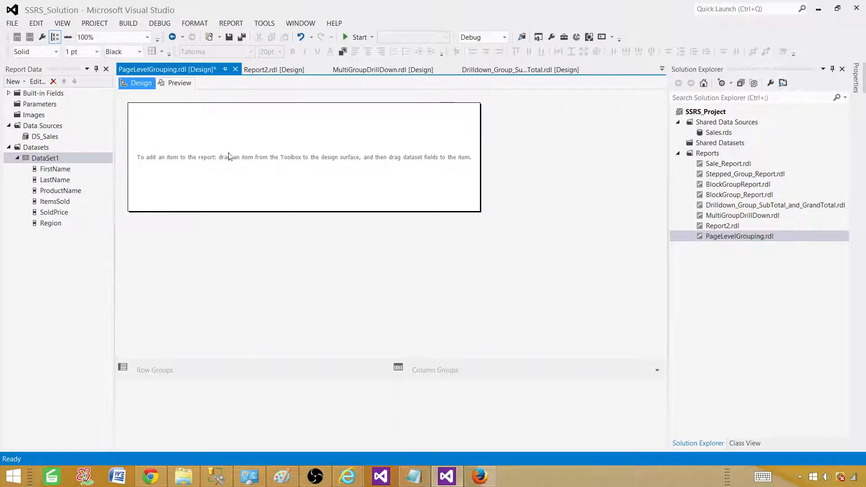
pyautogui.moveTo(217, 154)
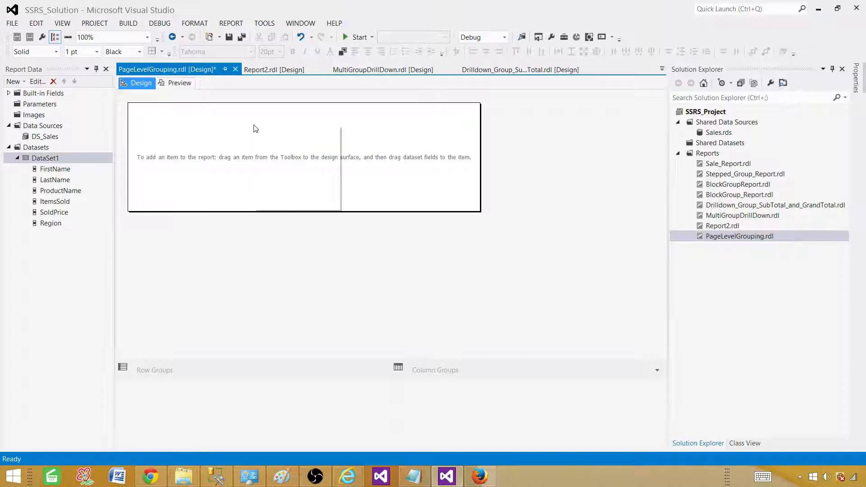
# Insert a list into the report body, drop the Region field into it and preview
pyautogui.rightClick(255, 129)
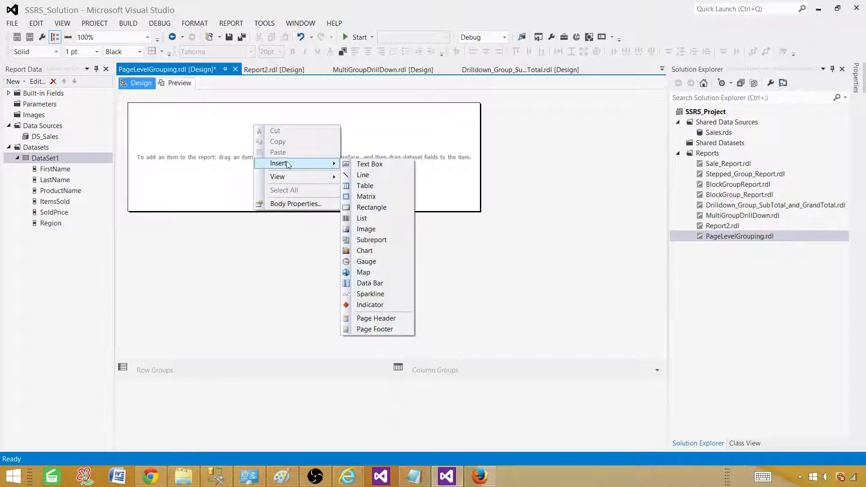
pyautogui.moveTo(362, 218)
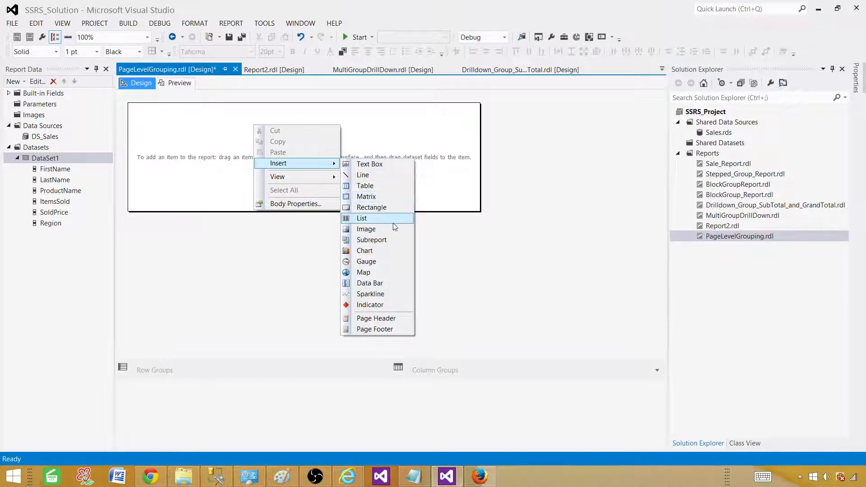
pyautogui.moveTo(384, 221)
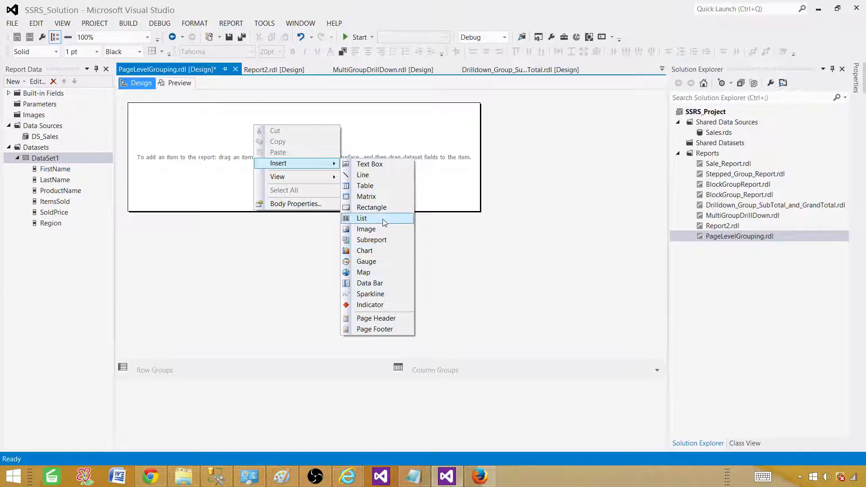
pyautogui.click(361, 218)
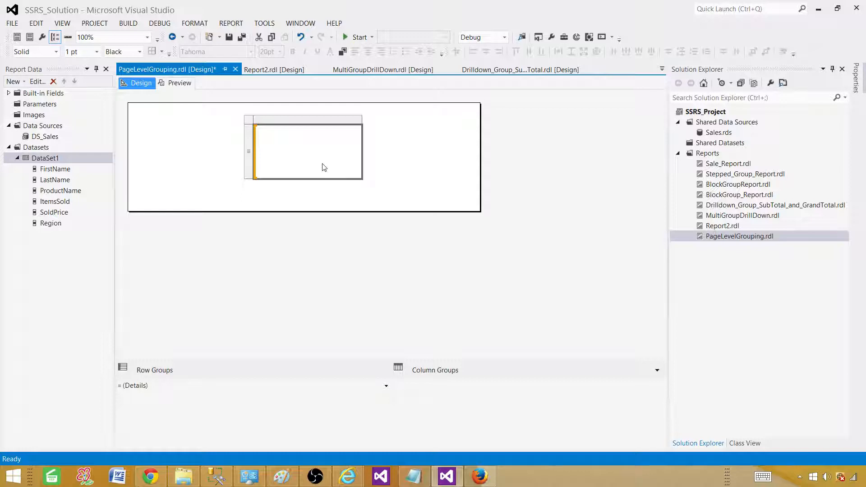
pyautogui.moveTo(50, 228)
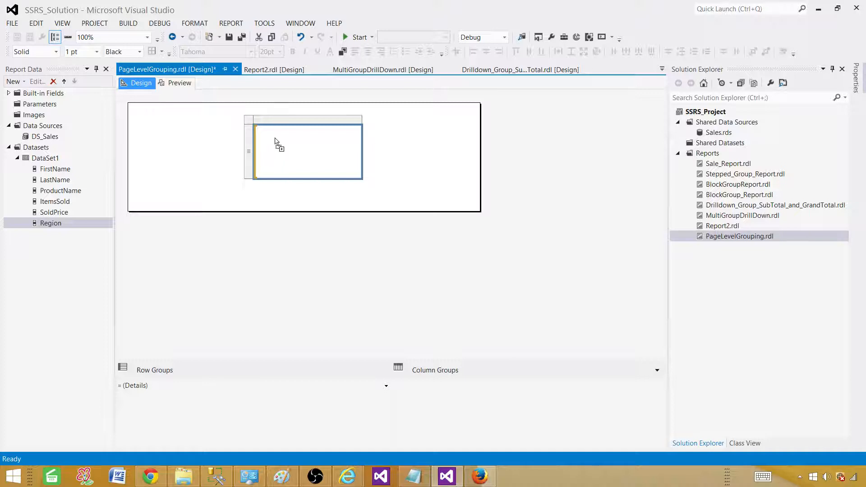
pyautogui.moveTo(51, 223); pyautogui.dragTo(301, 143)
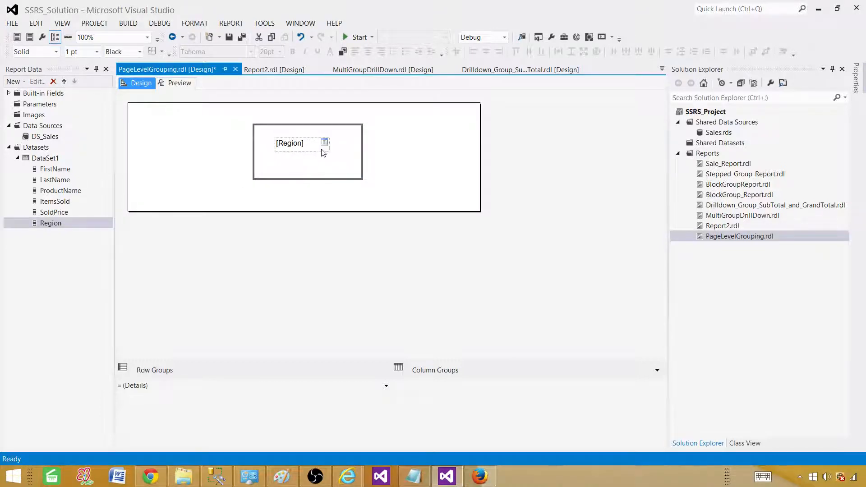
pyautogui.click(179, 82)
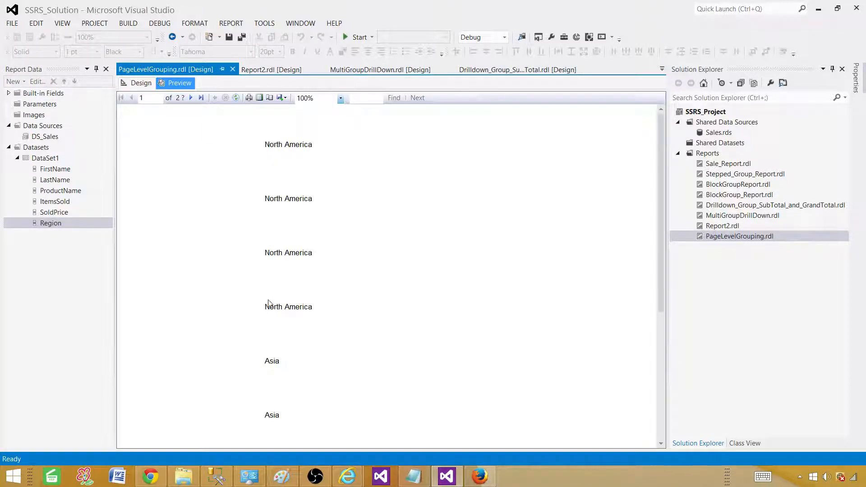
pyautogui.scroll(-3)
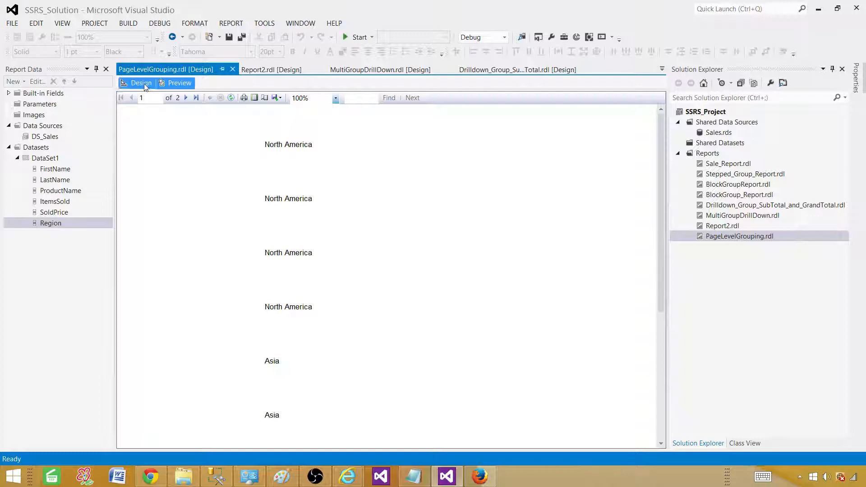
pyautogui.click(140, 83)
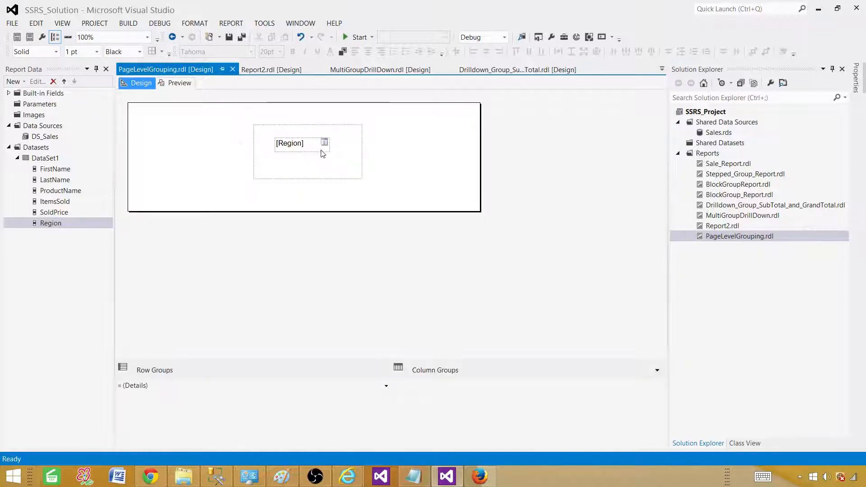
# Set the list's Details row group to group on [Region]
pyautogui.click(134, 385)
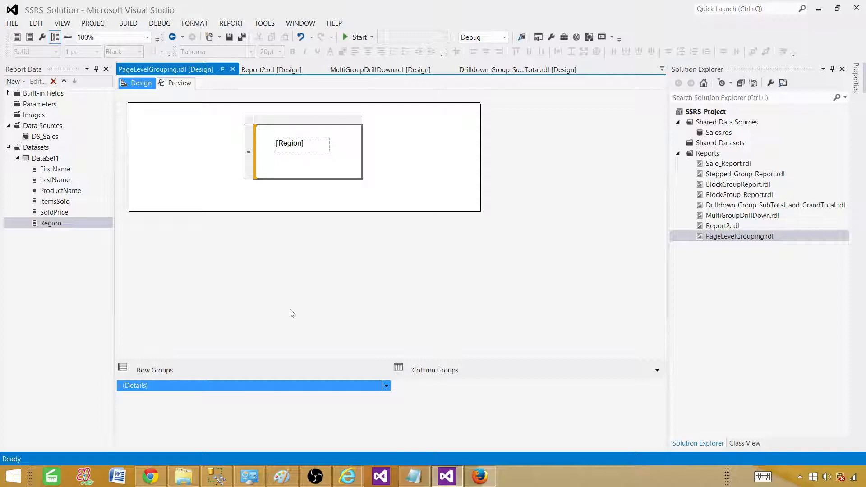
pyautogui.moveTo(336, 394)
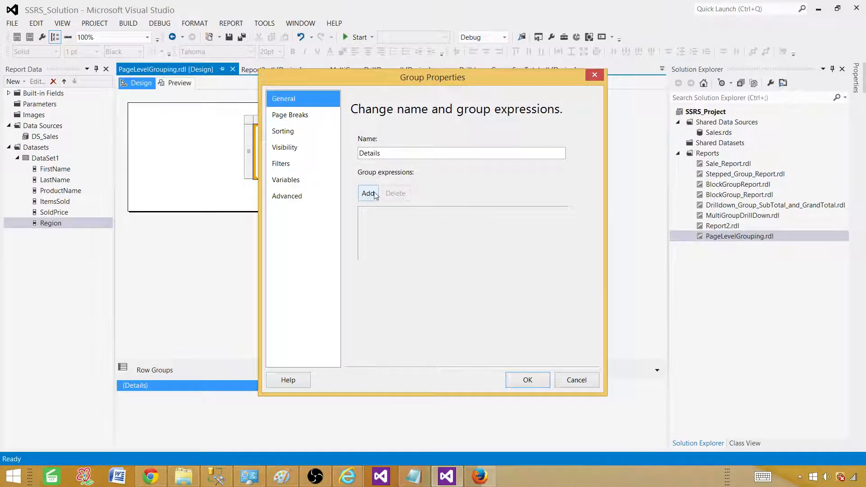
pyautogui.click(368, 193)
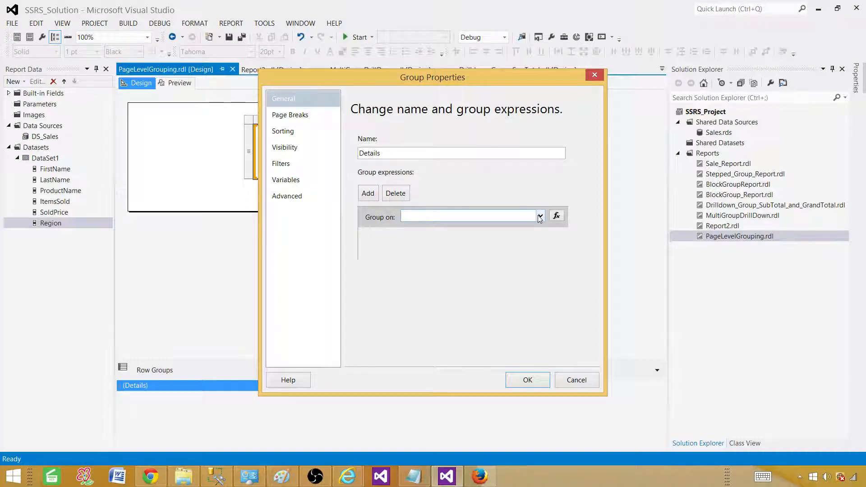
pyautogui.click(539, 215)
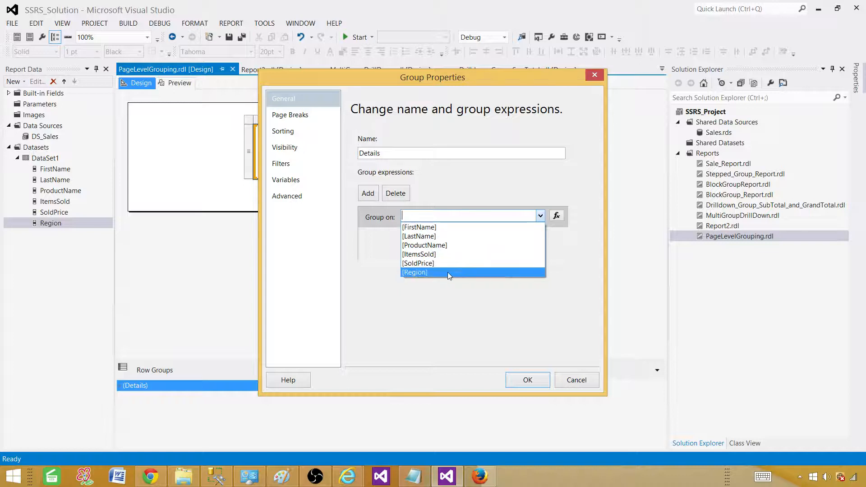
pyautogui.click(415, 273)
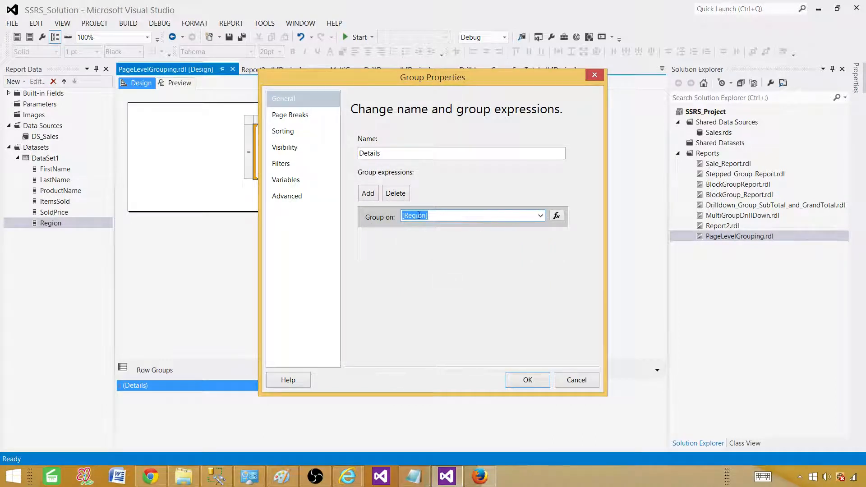
pyautogui.moveTo(303, 147)
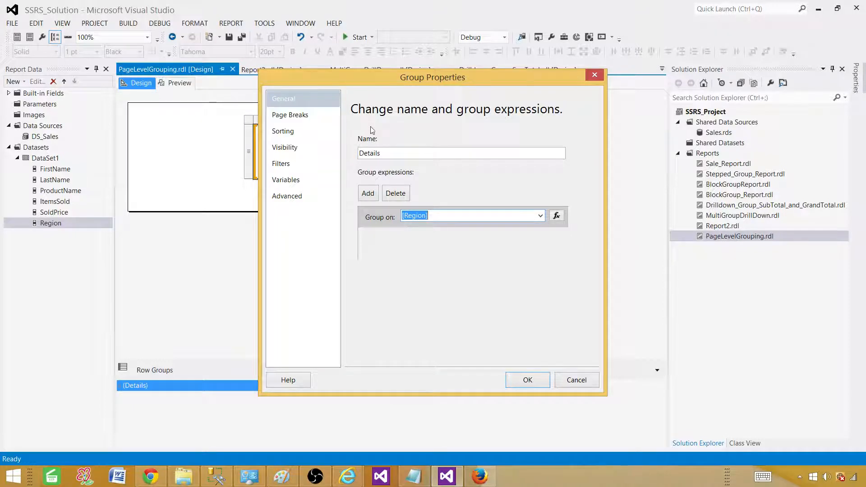
pyautogui.click(471, 215)
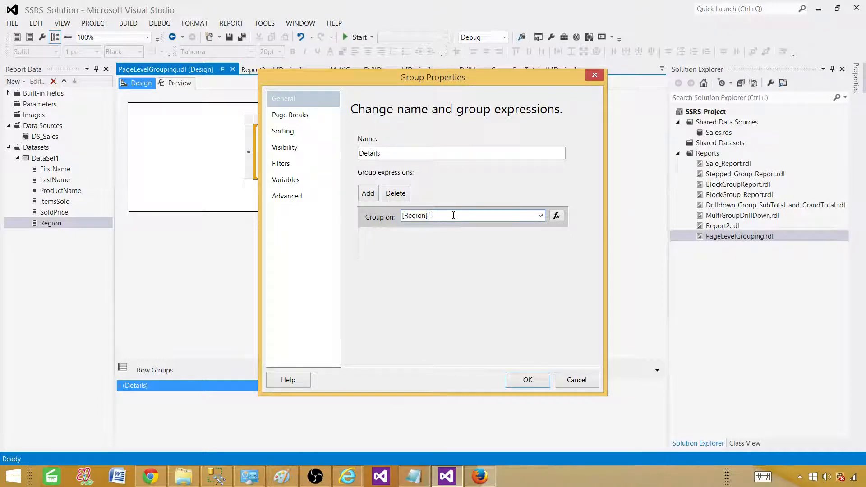
pyautogui.click(526, 379)
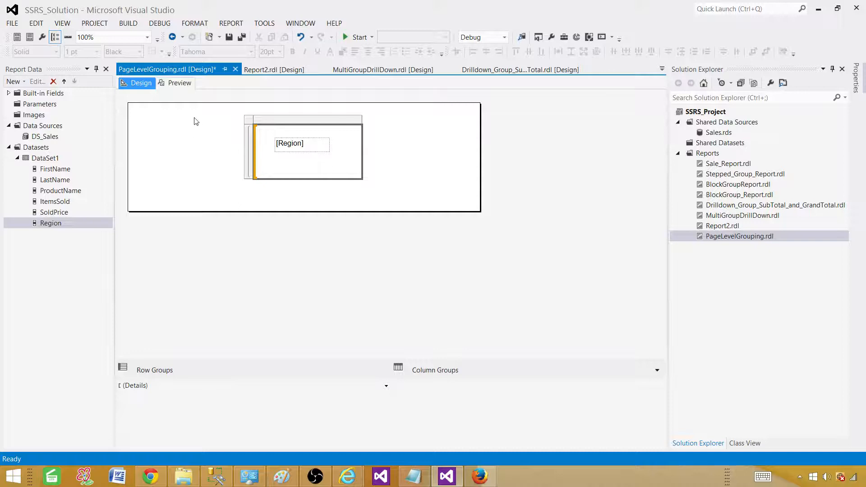
pyautogui.click(179, 83)
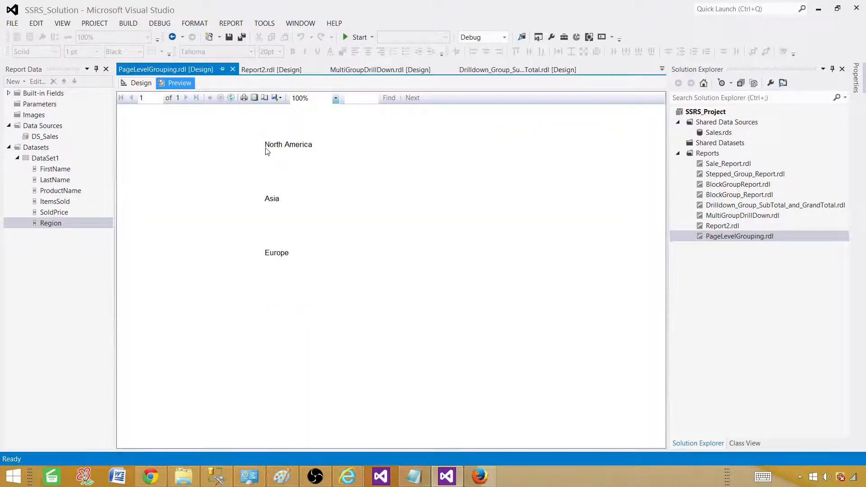
pyautogui.moveTo(309, 223)
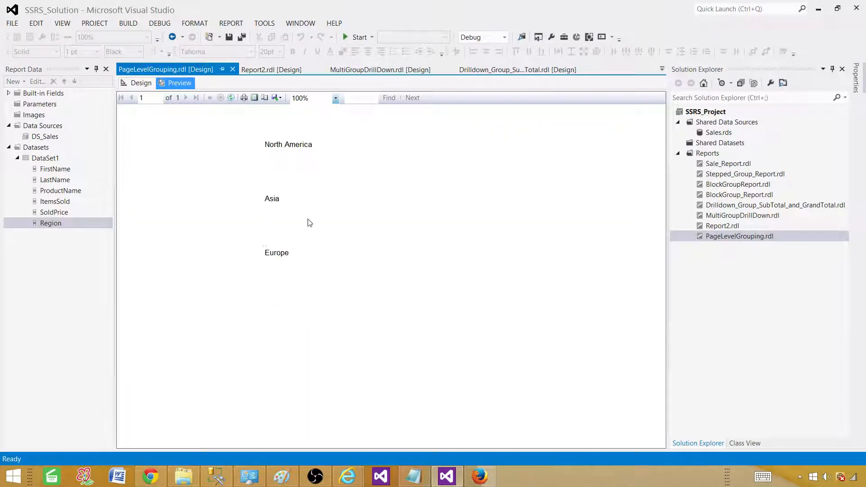
pyautogui.moveTo(316, 250)
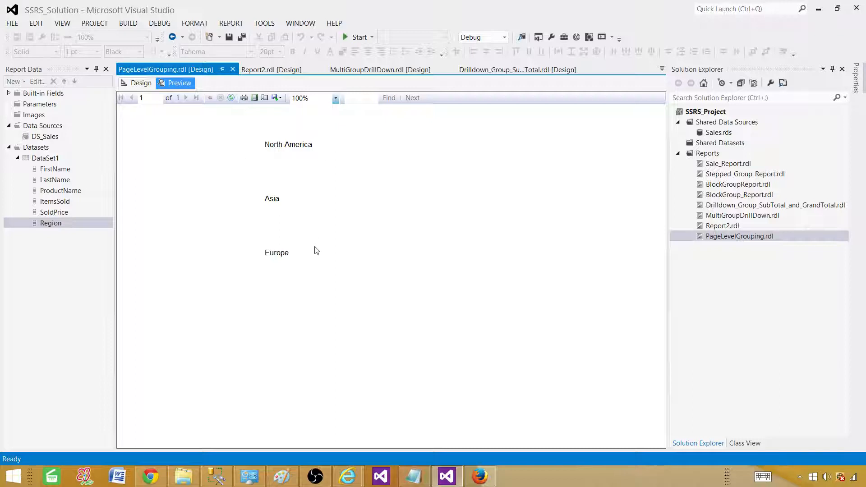
pyautogui.click(141, 83)
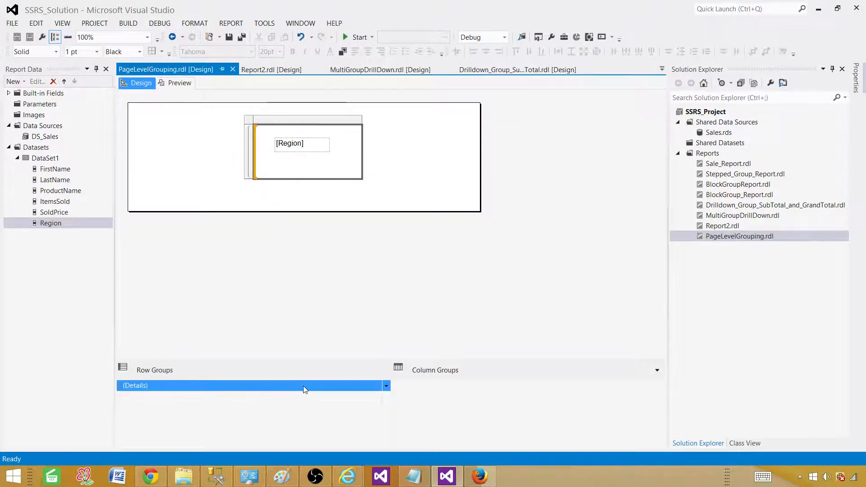
# Give the Details group a page break between each instance and sort by [Region] A to Z
pyautogui.click(385, 385)
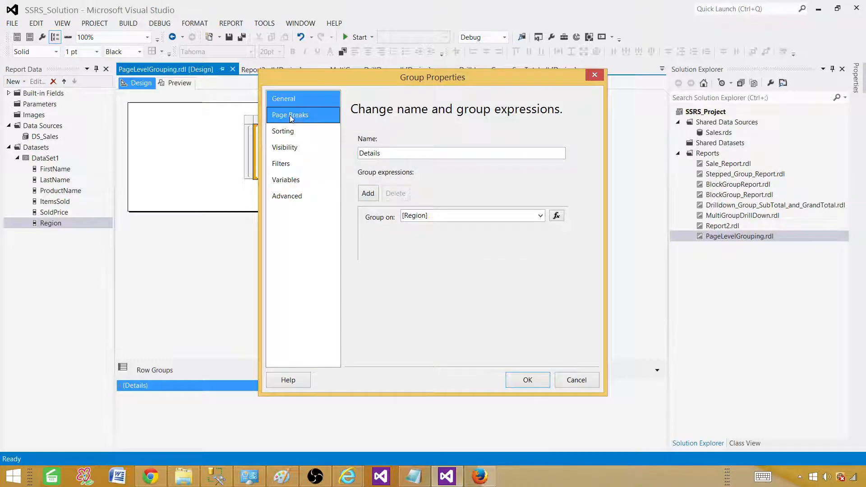
pyautogui.click(291, 115)
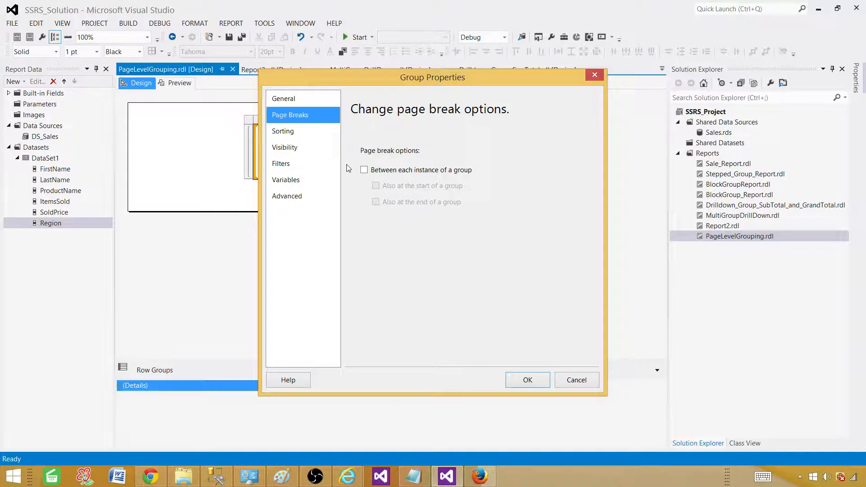
pyautogui.click(363, 170)
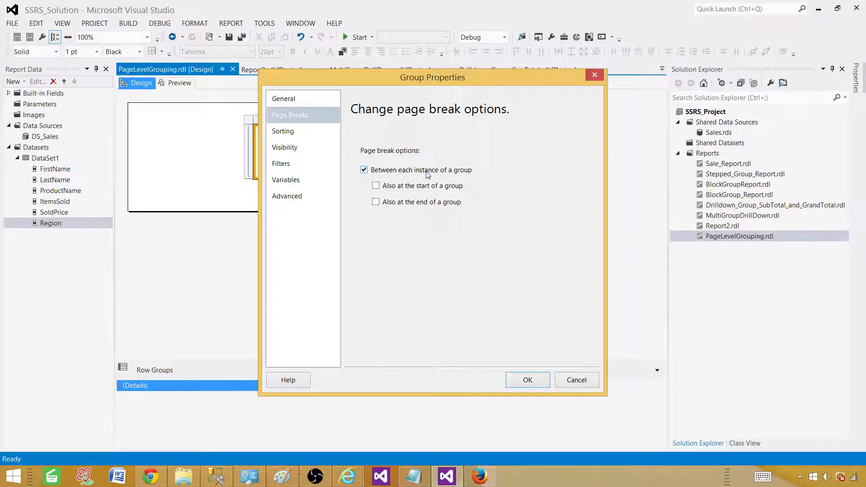
pyautogui.moveTo(497, 173)
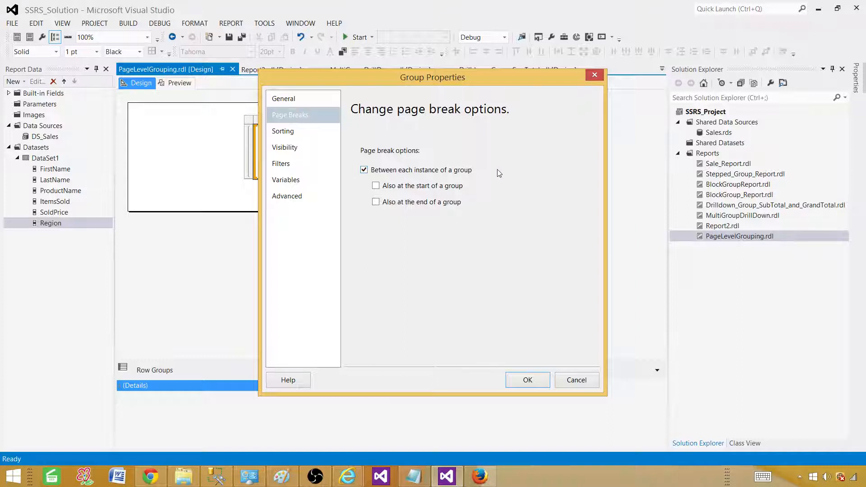
pyautogui.click(282, 131)
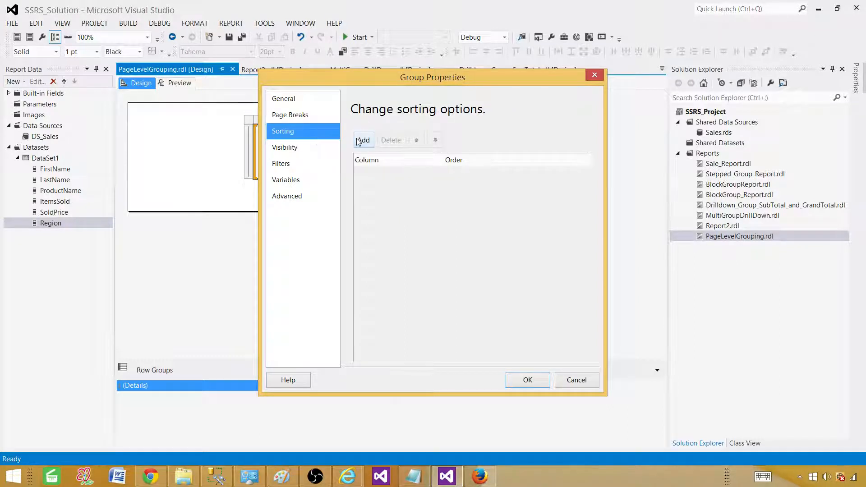
pyautogui.click(363, 140)
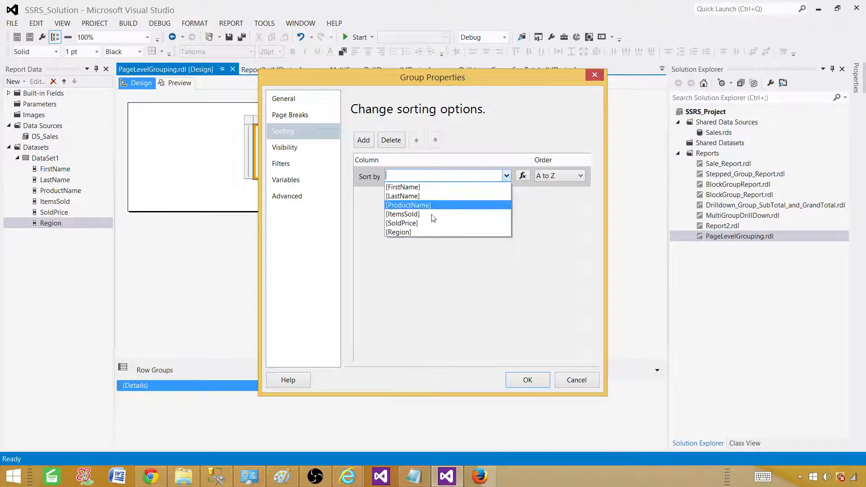
pyautogui.click(398, 232)
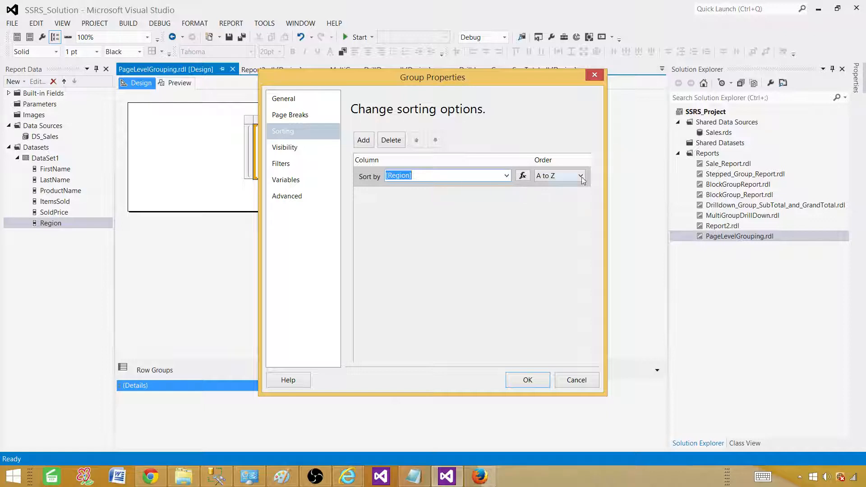
pyautogui.click(526, 380)
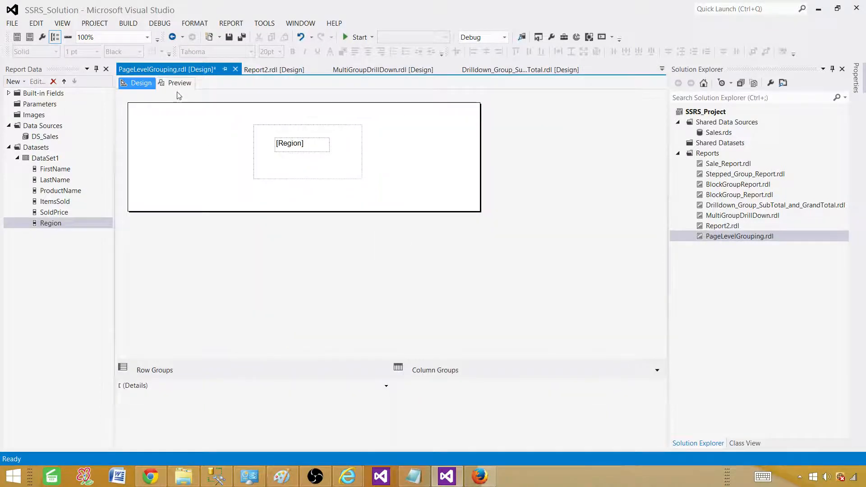
# Preview the Asia, Europe and North America pages, then return to design view
pyautogui.click(179, 82)
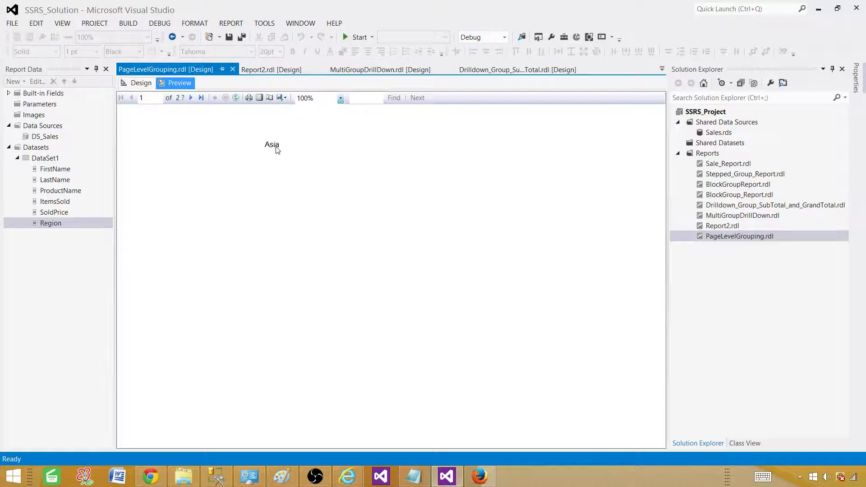
pyautogui.click(191, 98)
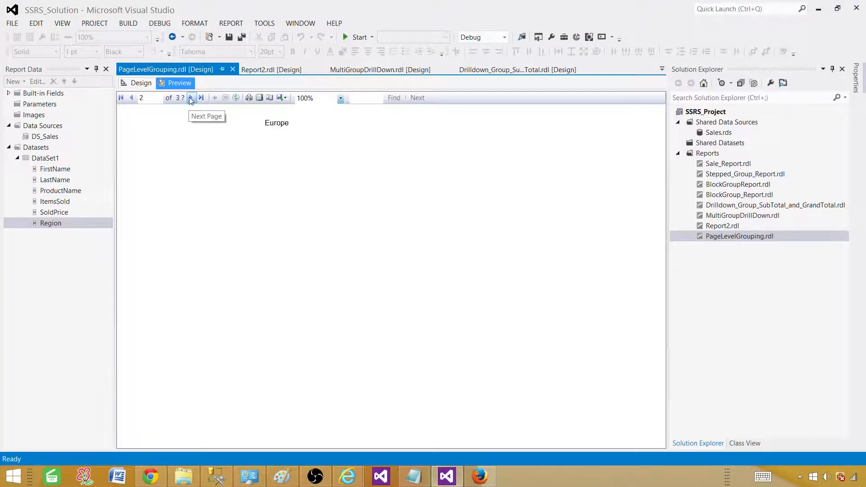
pyautogui.click(190, 97)
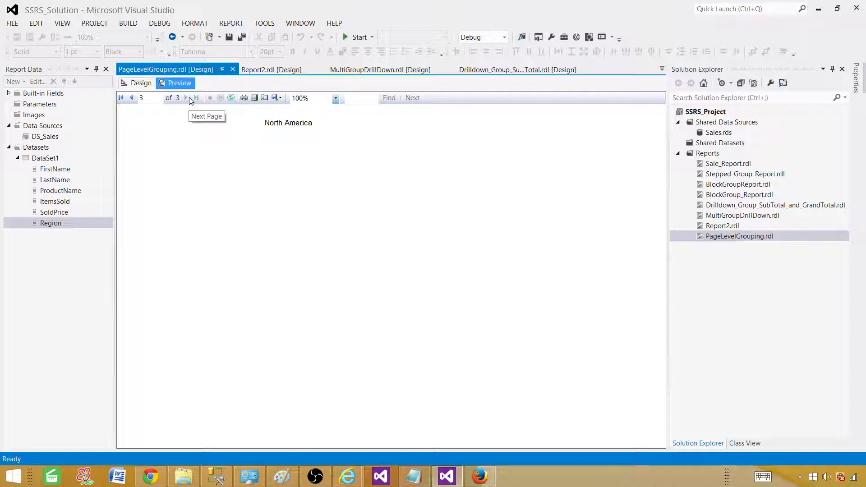
pyautogui.click(141, 83)
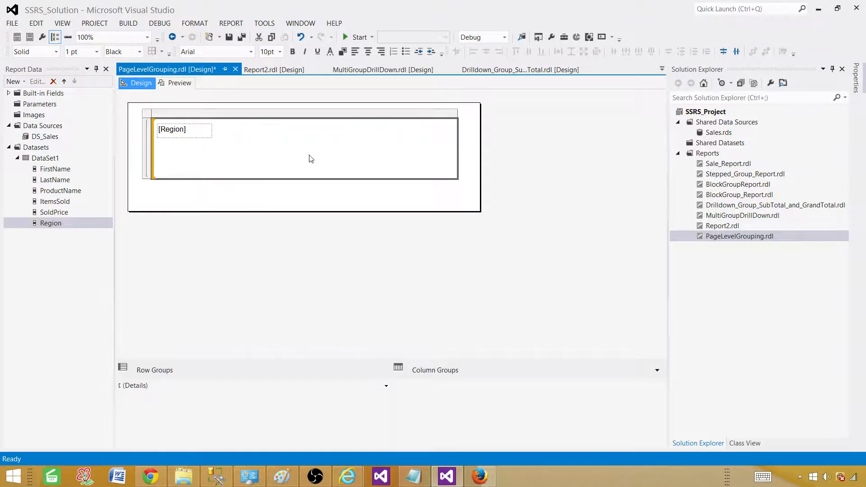
# Insert a table in the region block with FirstName, LastName, ProductName, ItemsSold and SoldPrice columns
pyautogui.rightClick(309, 159)
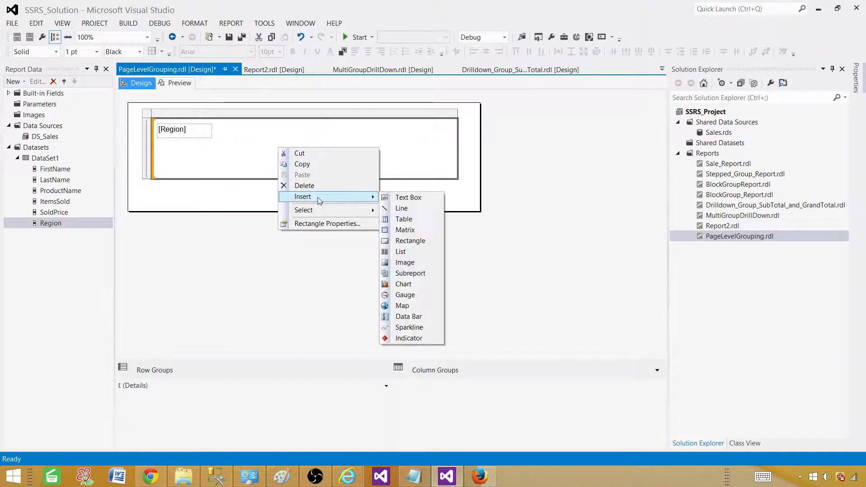
pyautogui.moveTo(404, 218)
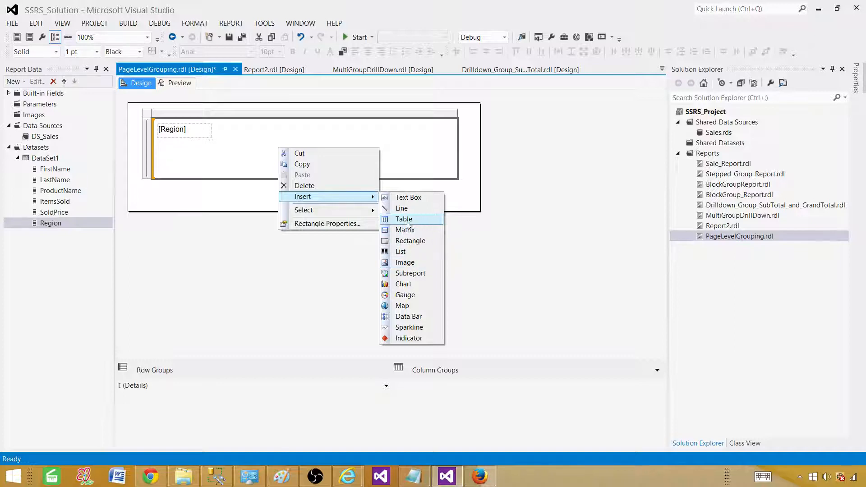
pyautogui.click(404, 219)
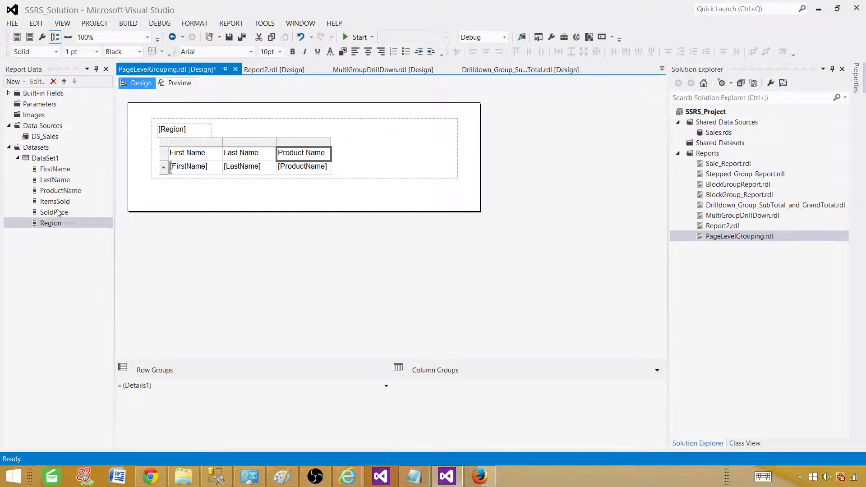
pyautogui.moveTo(54, 201); pyautogui.dragTo(358, 166)
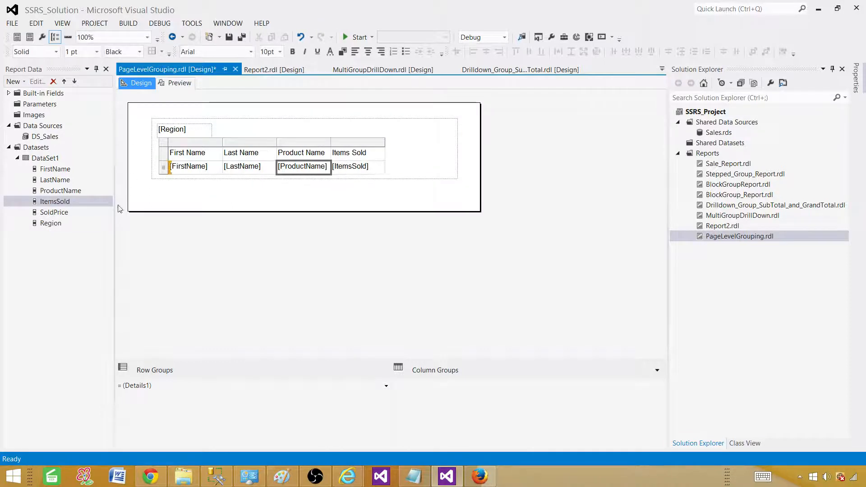
pyautogui.click(53, 211)
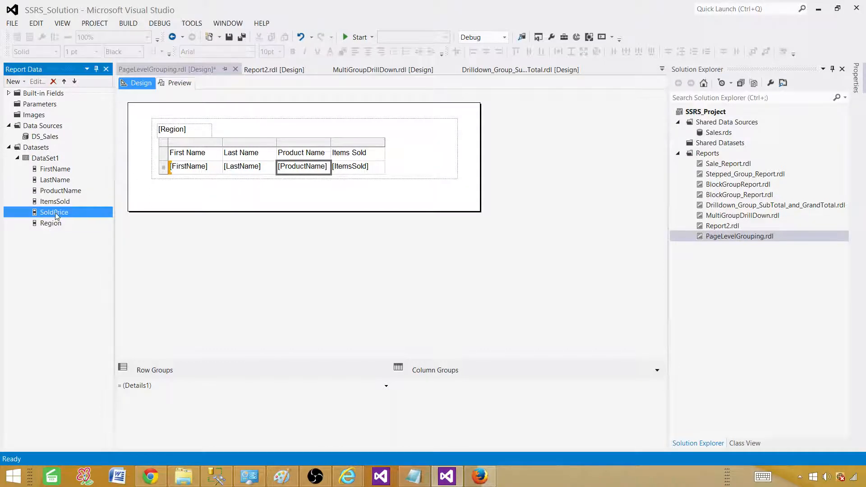
pyautogui.moveTo(53, 211); pyautogui.dragTo(411, 166)
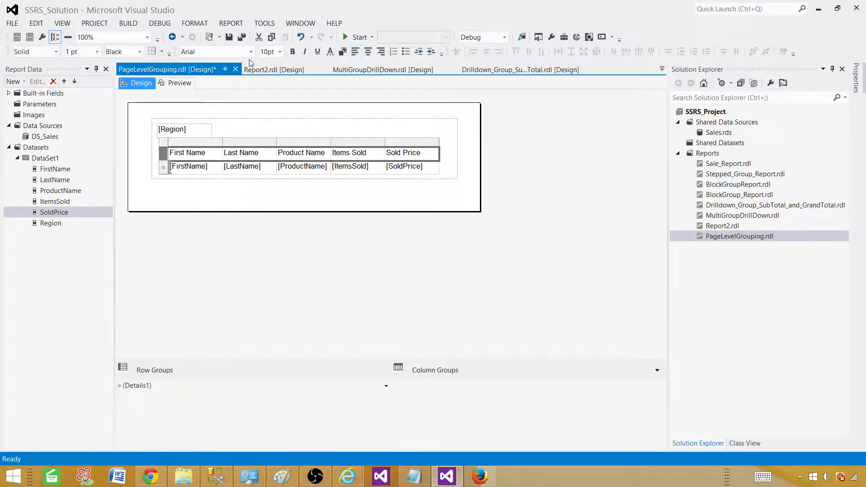
# Make the table header row bold with a light blue background
pyautogui.click(292, 51)
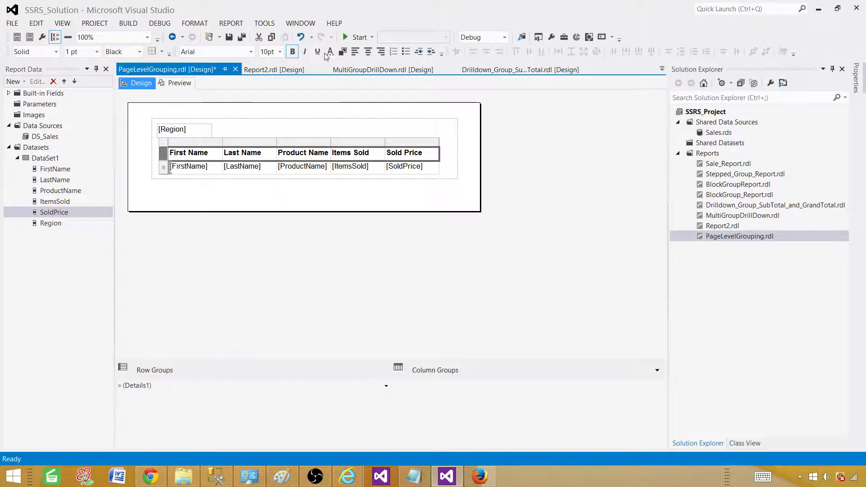
pyautogui.click(336, 51)
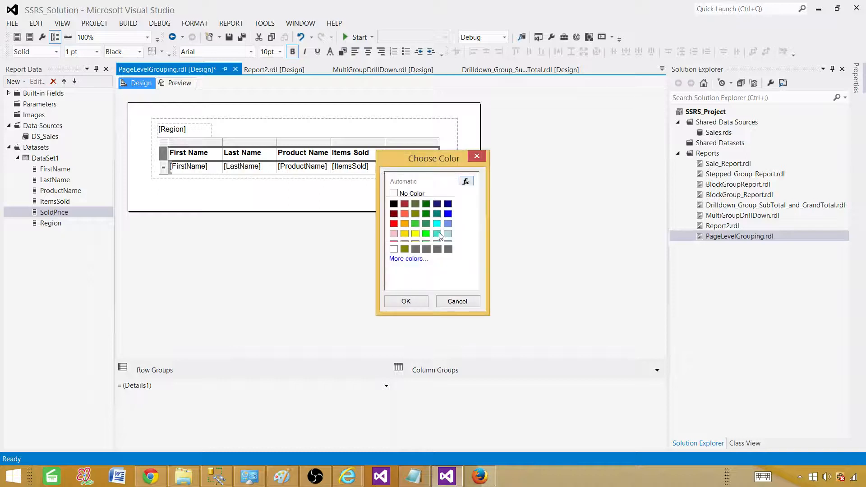
pyautogui.click(447, 234)
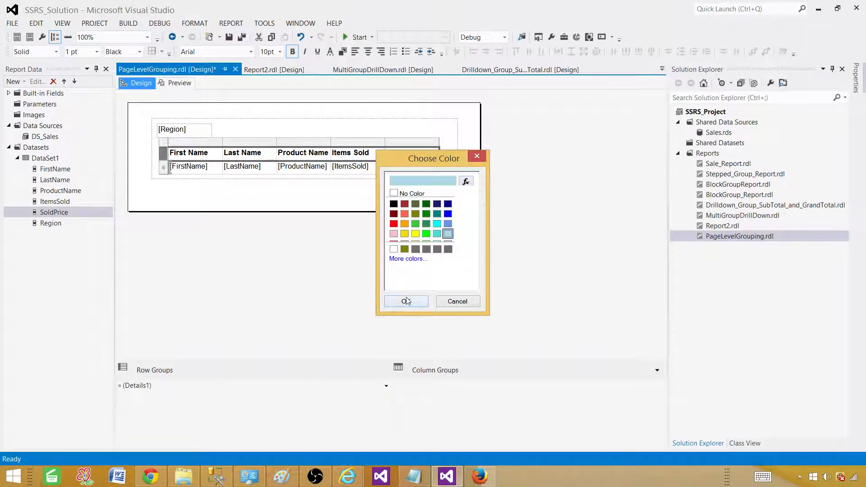
pyautogui.click(406, 302)
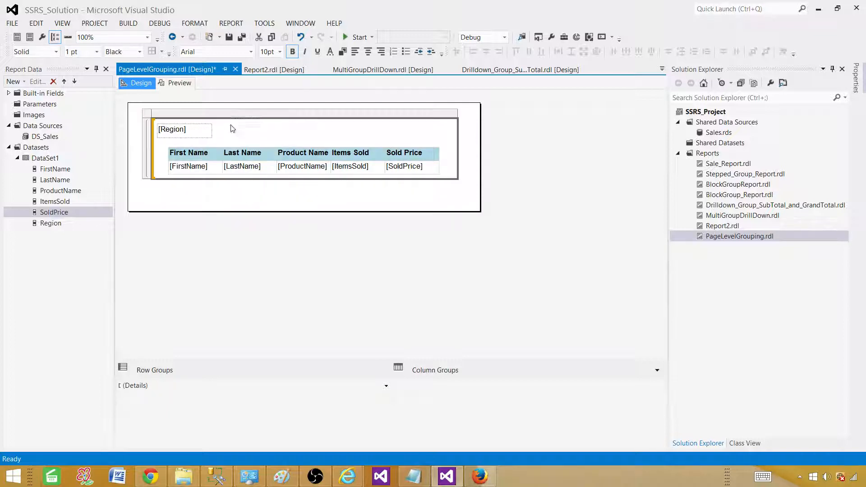
# Widen the Region title box and set it to bold 14-point Calibri
pyautogui.click(183, 129)
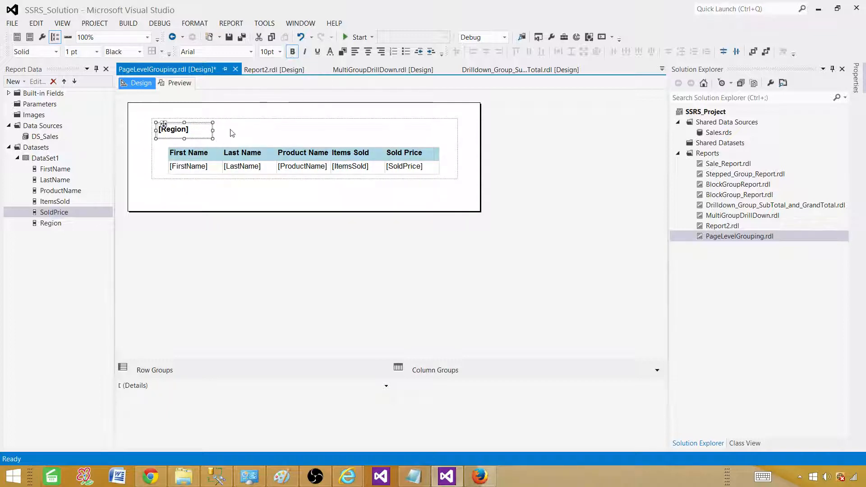
pyautogui.moveTo(213, 133); pyautogui.dragTo(278, 133)
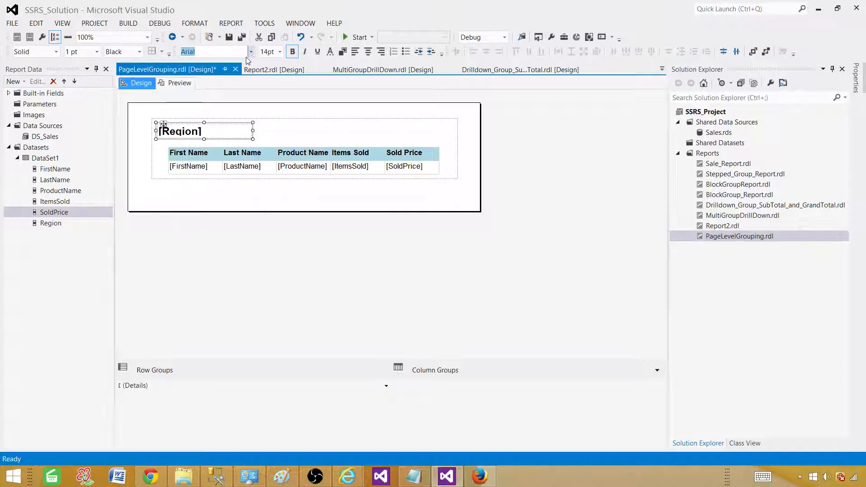
pyautogui.click(251, 51)
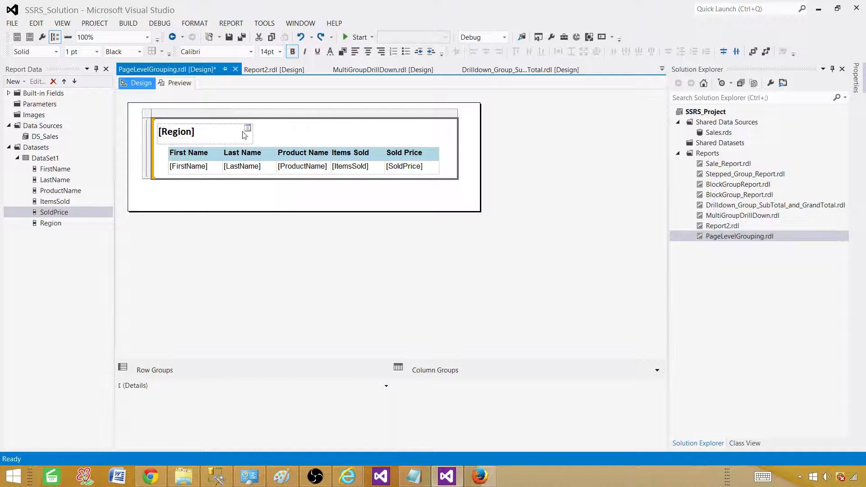
pyautogui.click(178, 83)
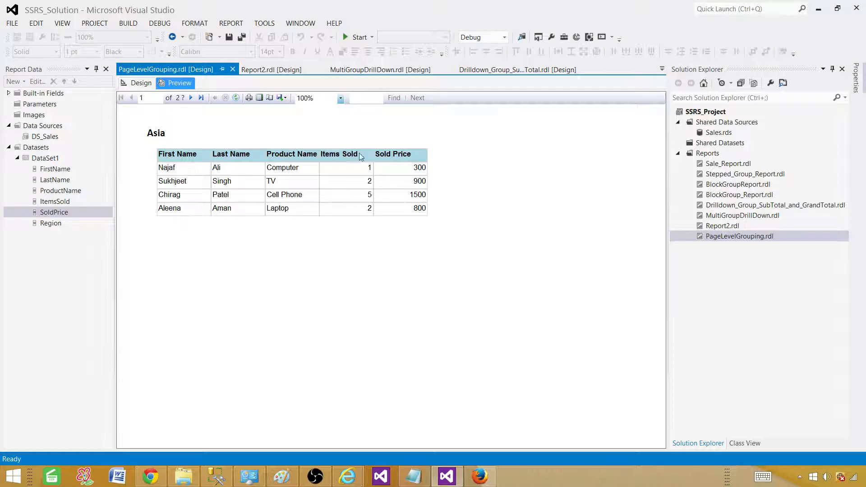
pyautogui.moveTo(214, 176)
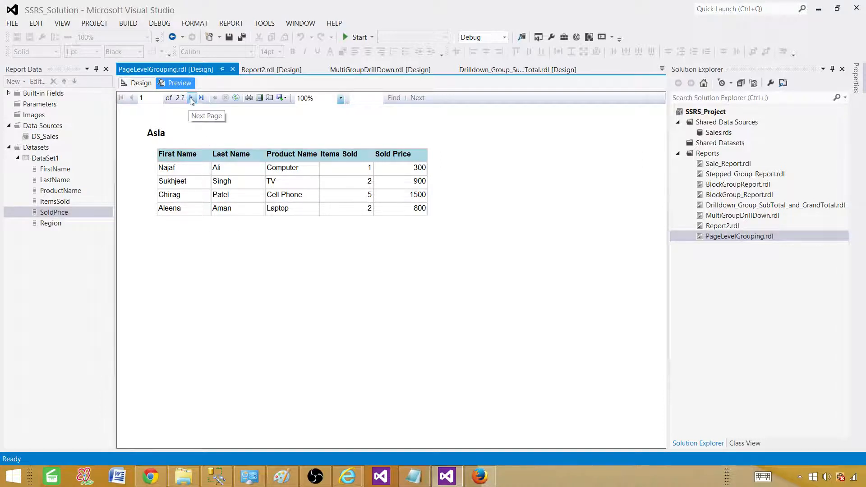
pyautogui.click(191, 97)
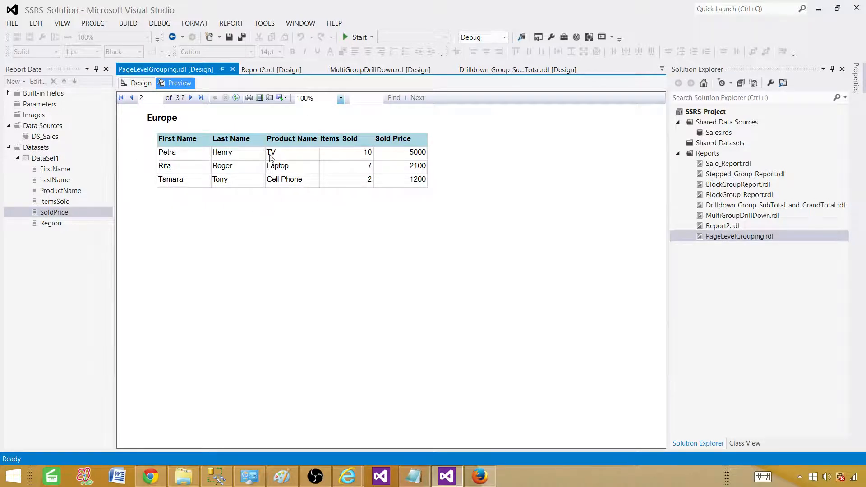
pyautogui.click(190, 97)
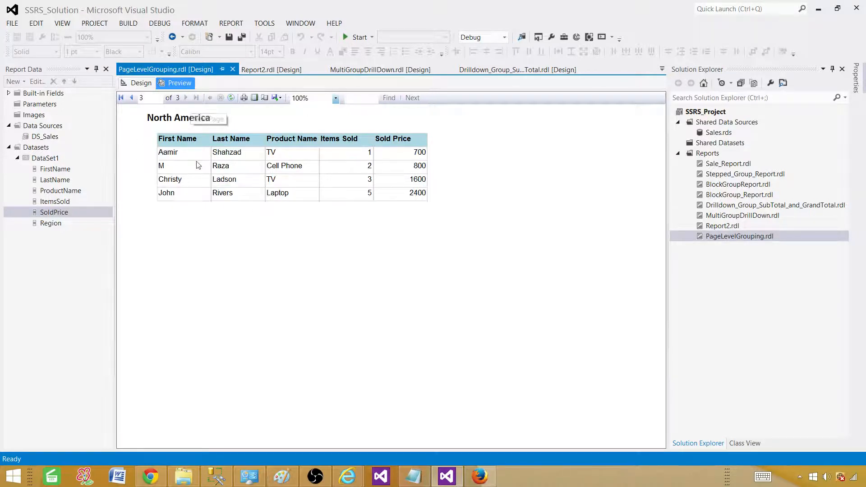
pyautogui.moveTo(147, 122)
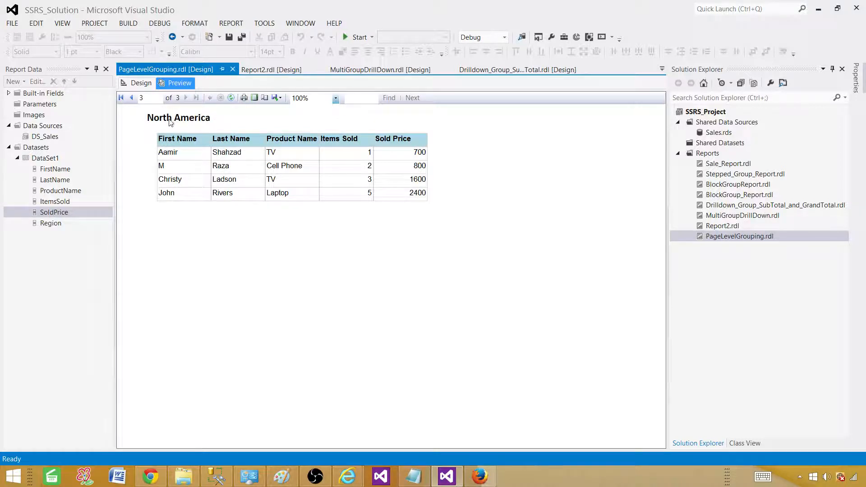
pyautogui.moveTo(188, 120)
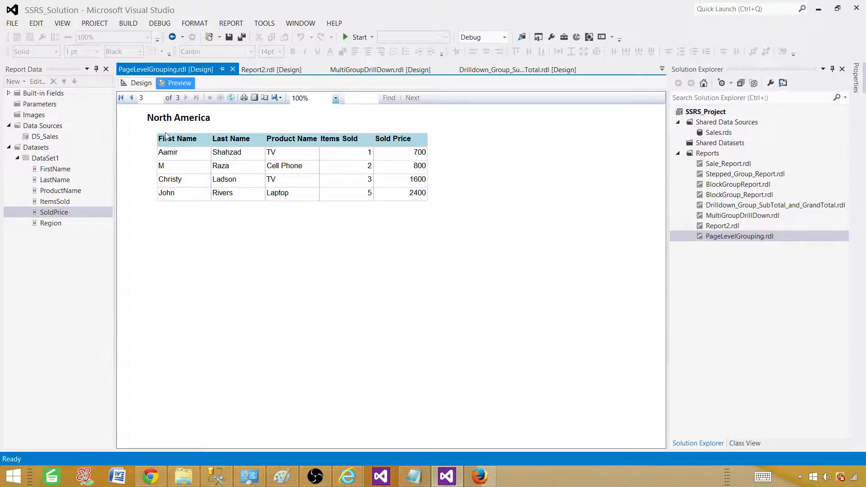
pyautogui.click(140, 83)
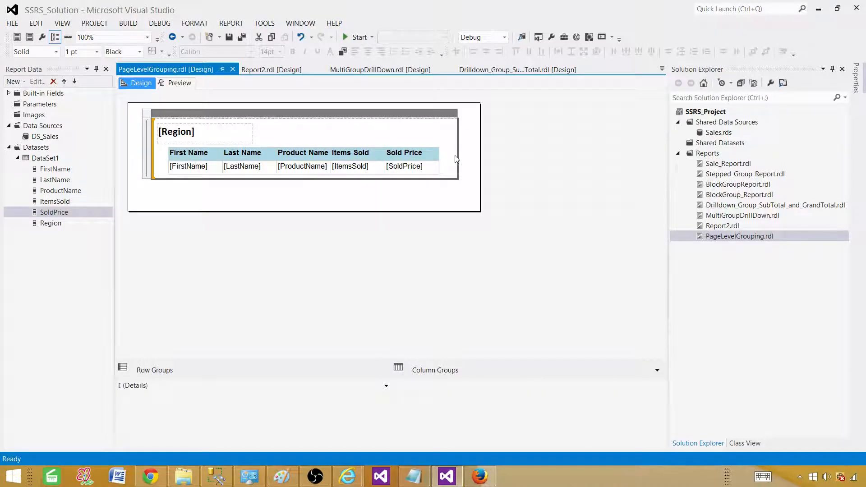
# Add a totals row under the details summing Items Sold and Sold Price, labelled 'Total'
pyautogui.click(219, 184)
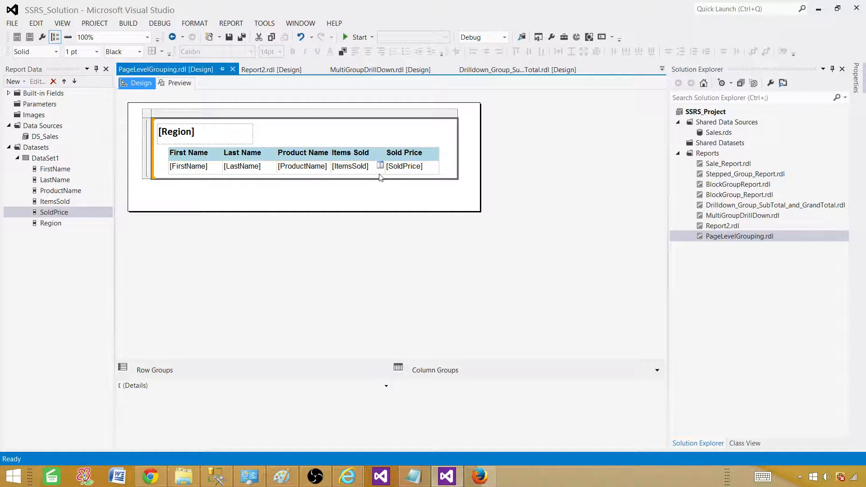
pyautogui.click(349, 166)
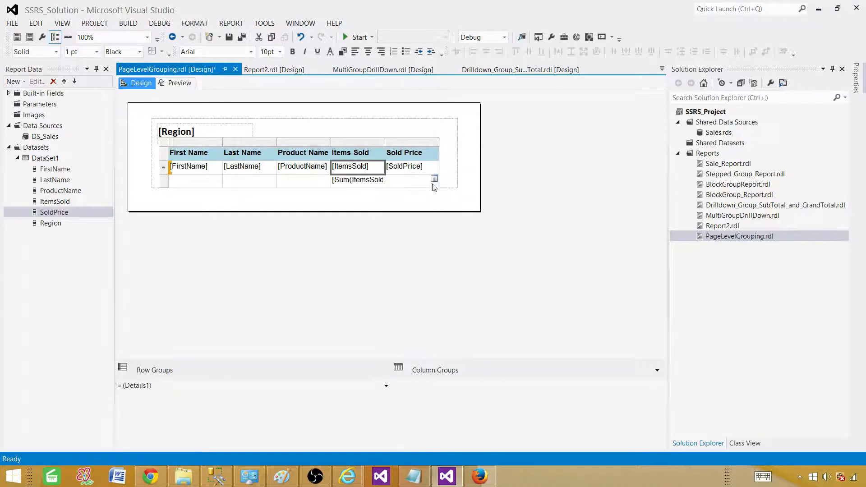
pyautogui.rightClick(411, 166)
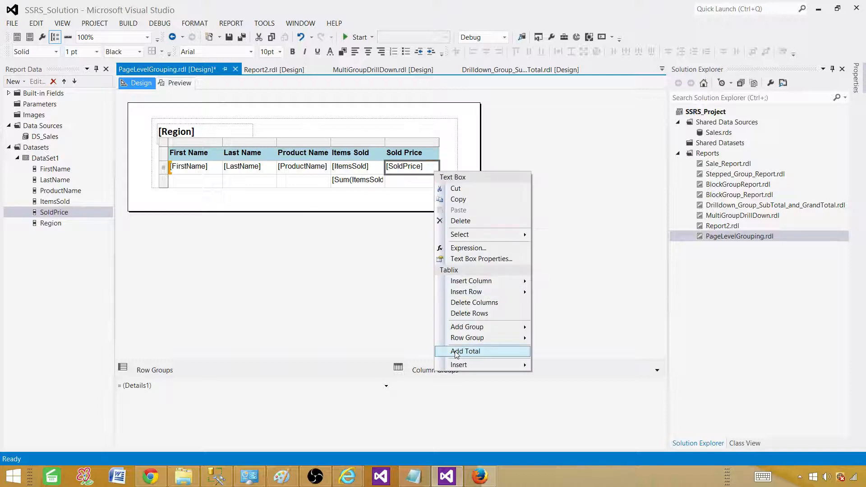
pyautogui.click(466, 351)
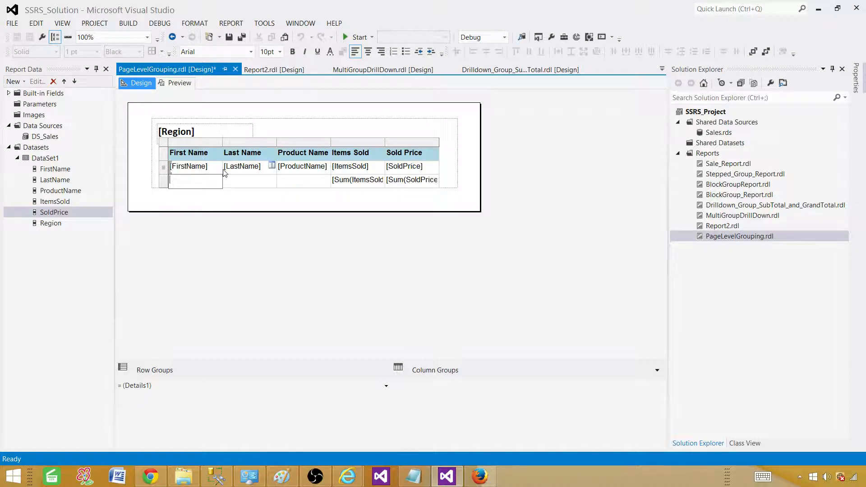
pyautogui.write('Total')
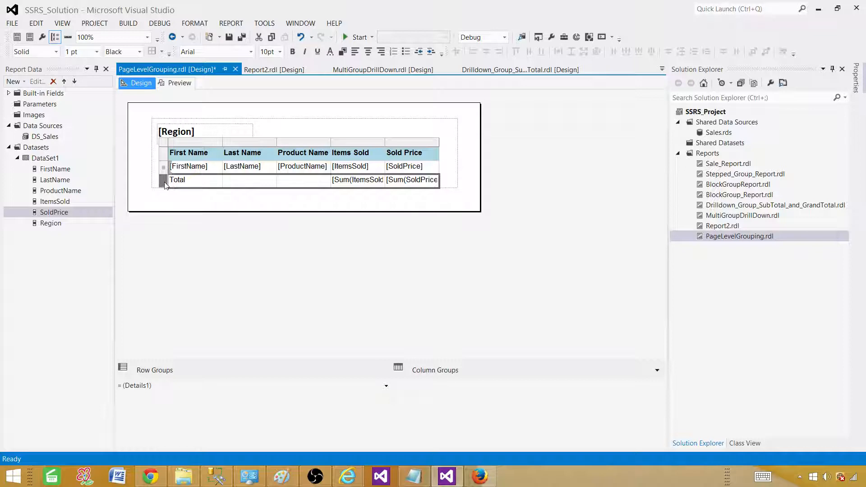
# Style the Total row bold italic with a blue background
pyautogui.click(292, 51)
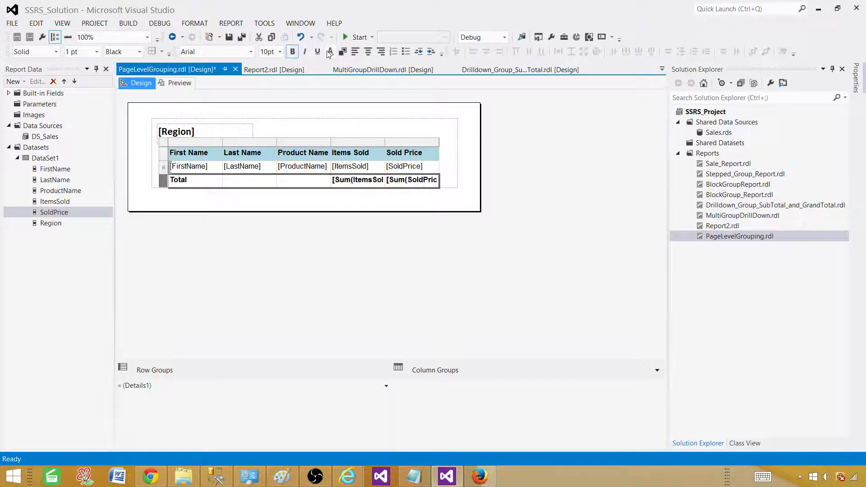
pyautogui.click(335, 52)
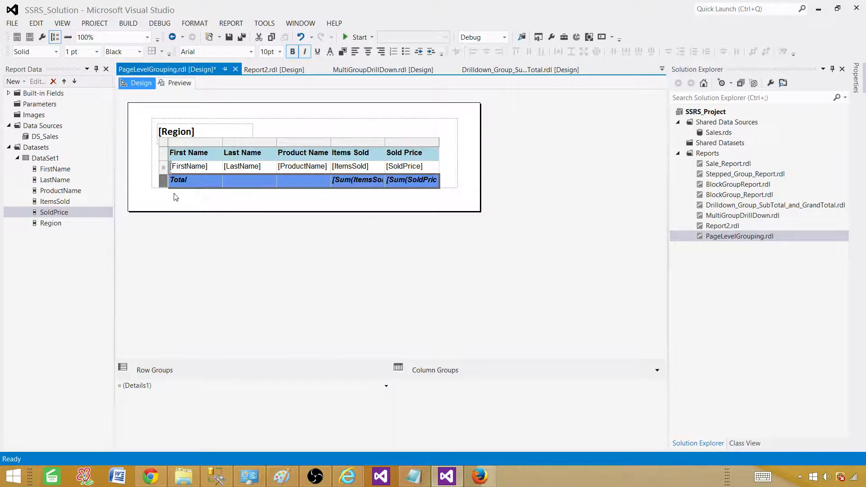
pyautogui.moveTo(330, 52)
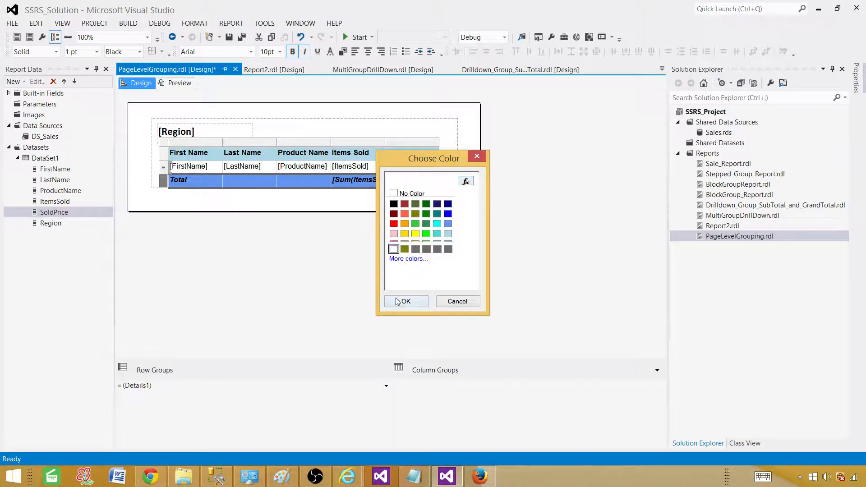
pyautogui.click(404, 301)
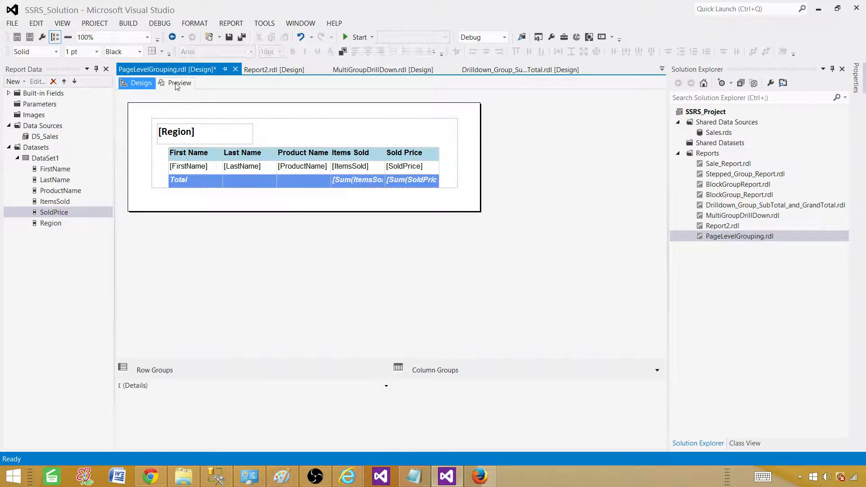
pyautogui.click(179, 83)
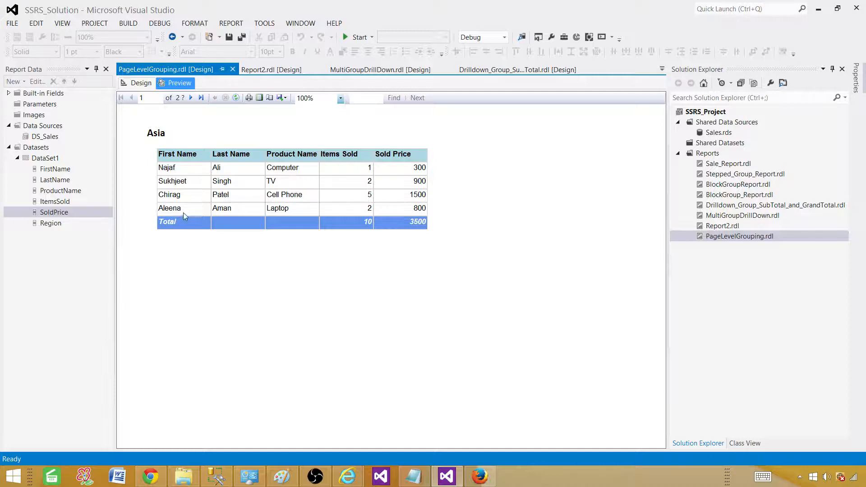
pyautogui.moveTo(326, 225)
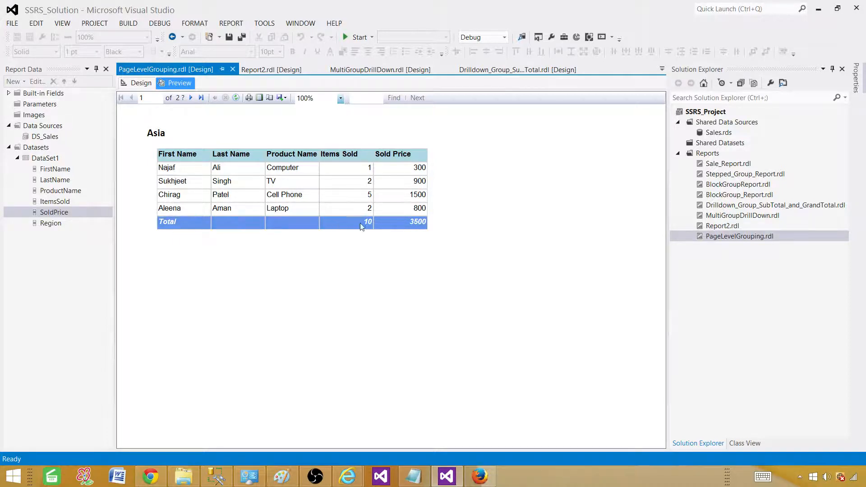
pyautogui.moveTo(239, 179)
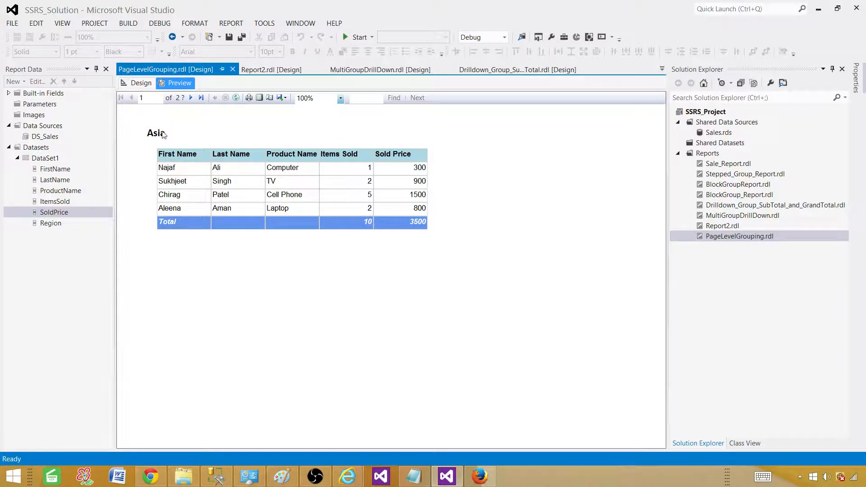
pyautogui.click(191, 97)
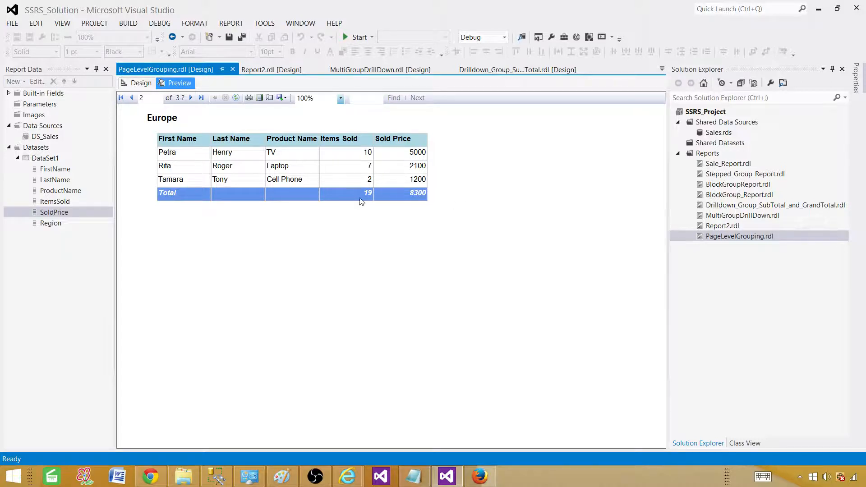
pyautogui.moveTo(291, 202)
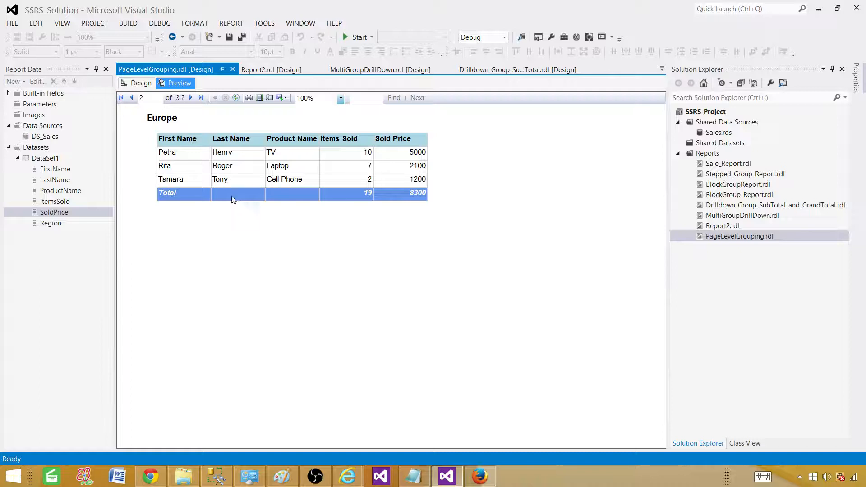
pyautogui.click(190, 97)
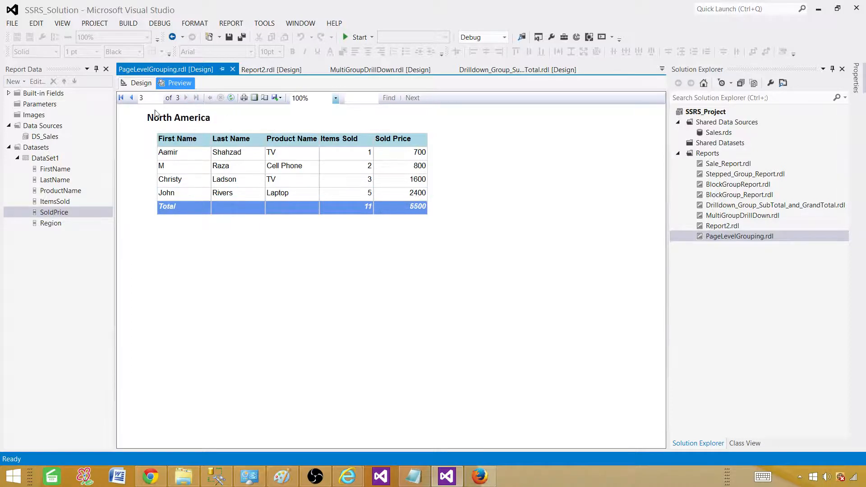
pyautogui.click(141, 83)
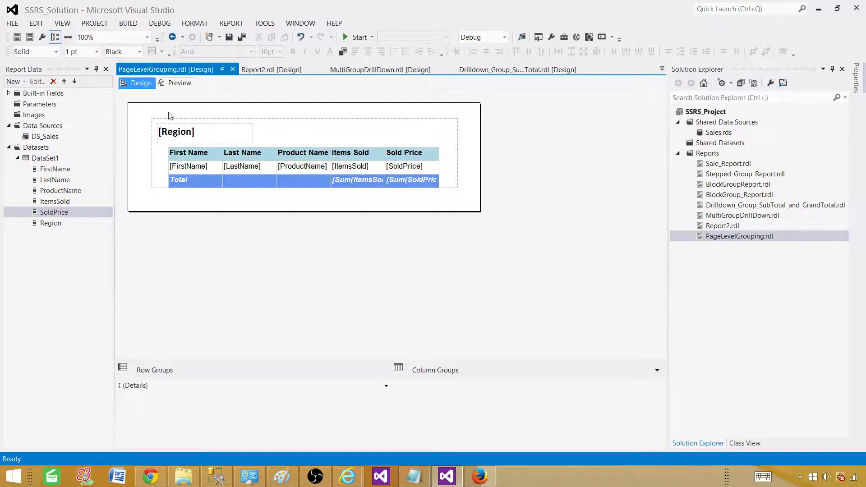
# Insert a text box in the report body reading 'Sale Report Group Per Page'
pyautogui.rightClick(171, 116)
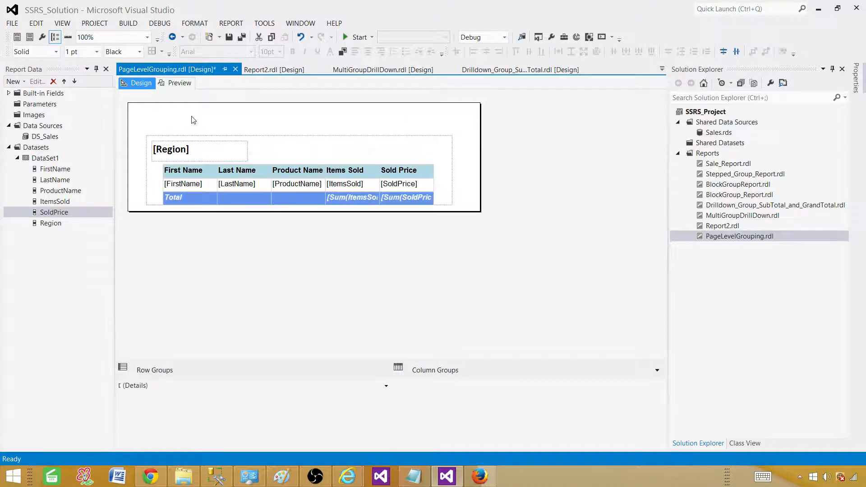
pyautogui.rightClick(193, 120)
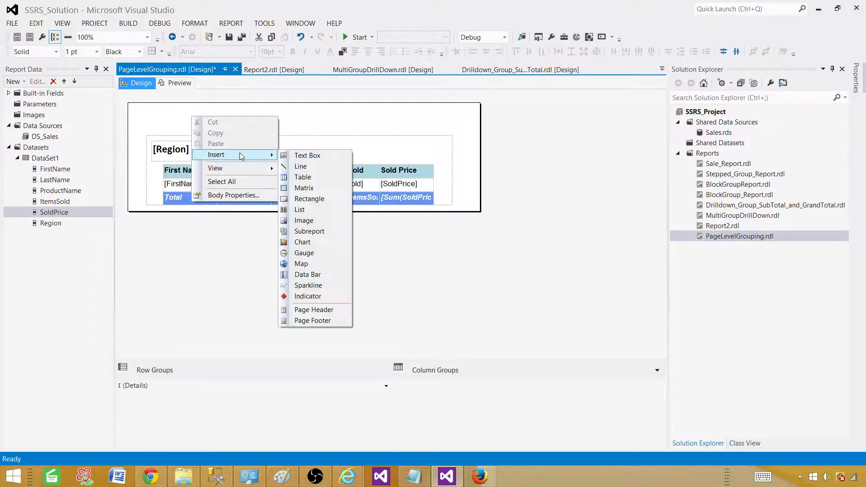
pyautogui.click(307, 155)
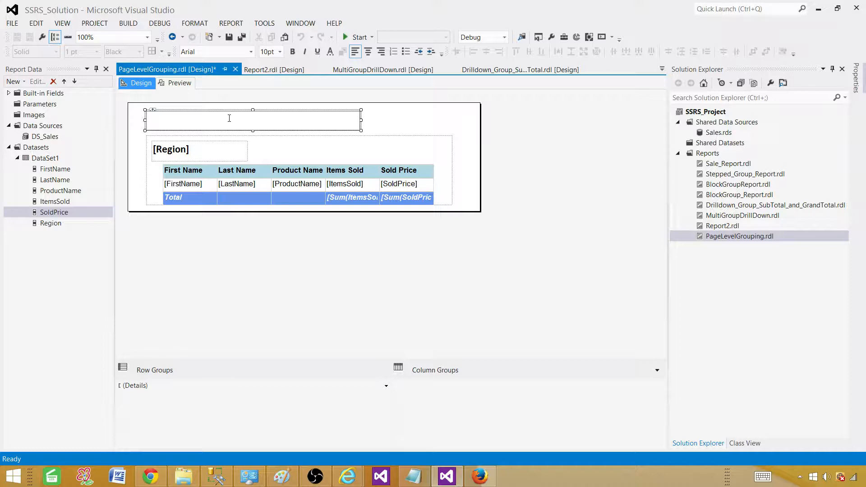
pyautogui.write('SAle')
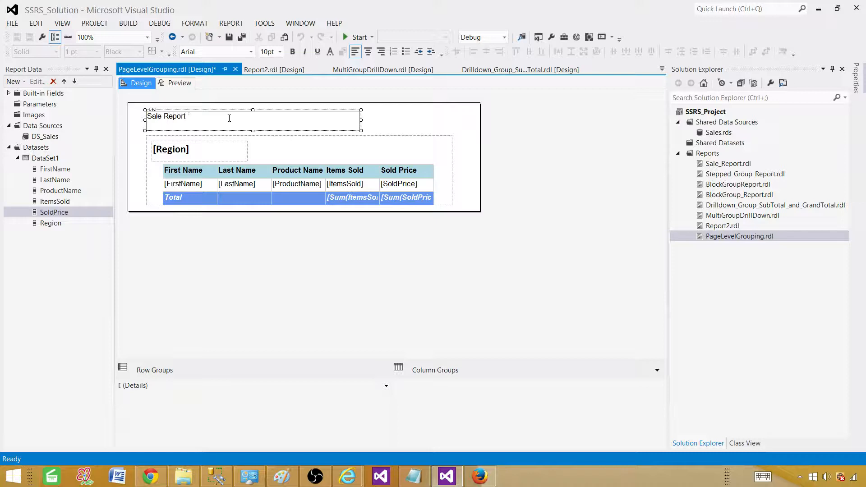
pyautogui.write('Group')
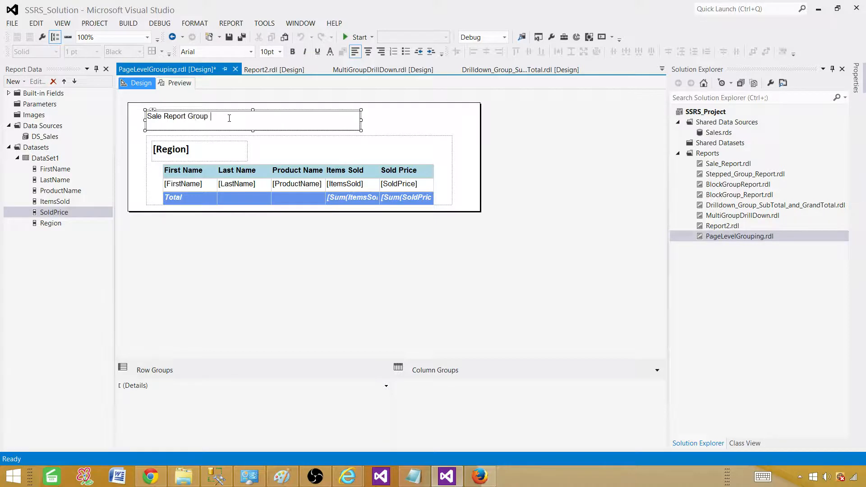
pyautogui.write('Per Page')
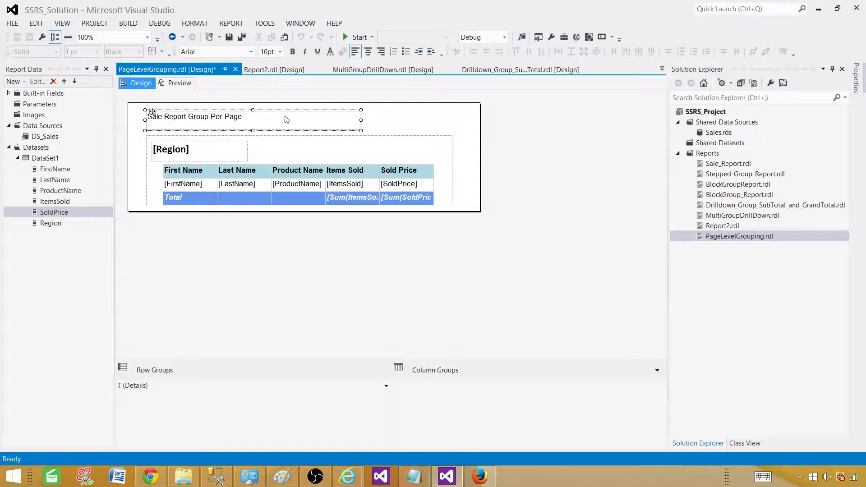
# Make the title bold on a red background and switch to preview
pyautogui.click(292, 51)
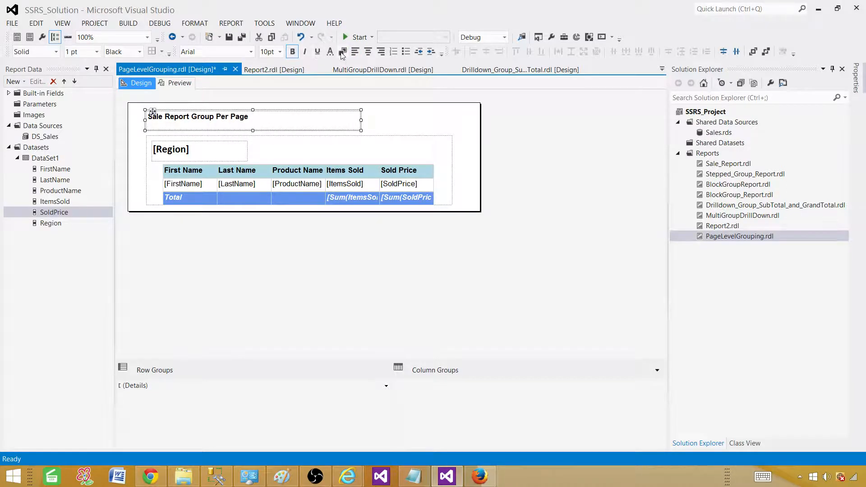
pyautogui.click(342, 51)
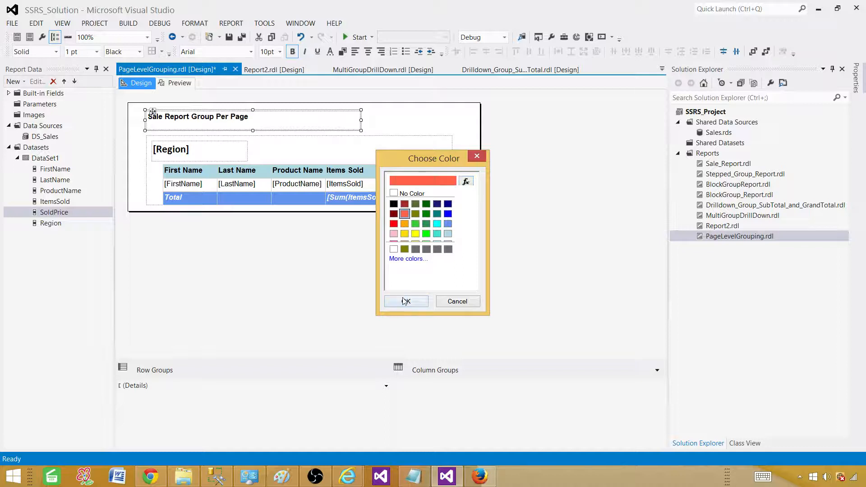
pyautogui.click(405, 301)
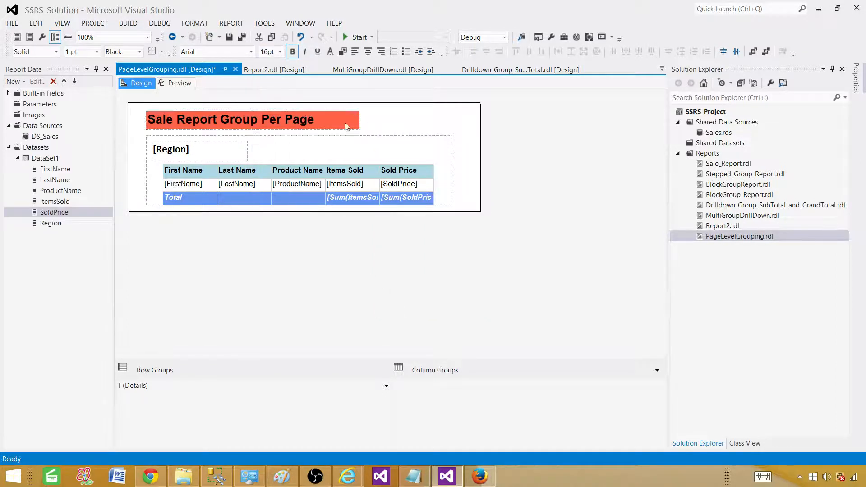
pyautogui.click(178, 83)
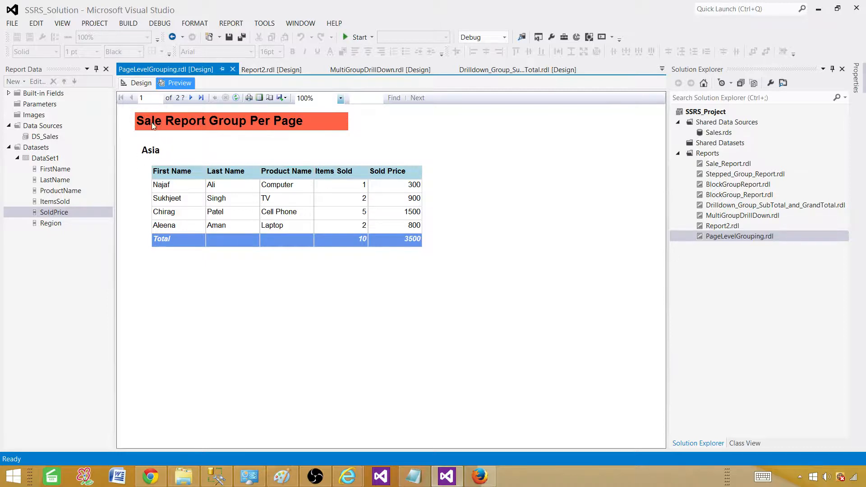
# Page through the Europe and North America preview pages, then return to Design view
pyautogui.click(191, 97)
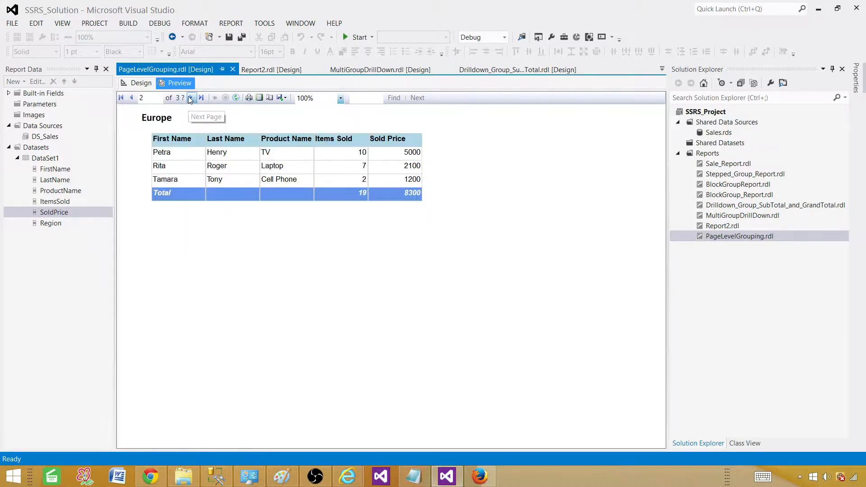
pyautogui.click(189, 97)
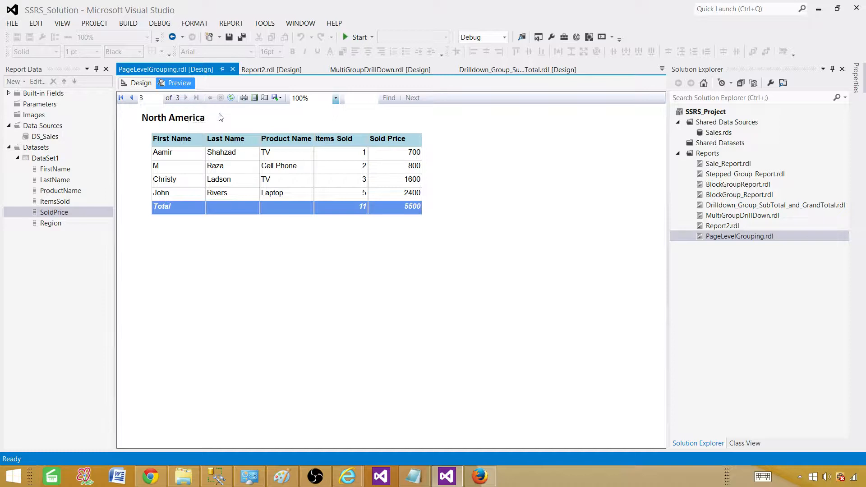
pyautogui.click(141, 83)
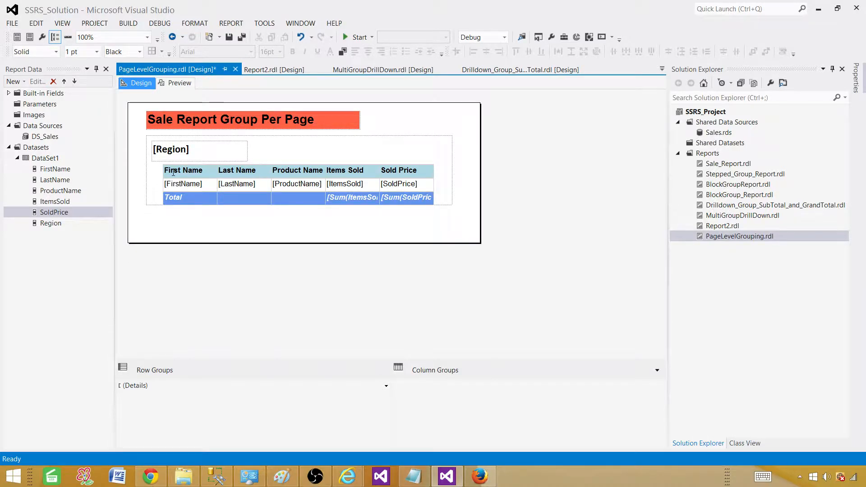
pyautogui.click(182, 170)
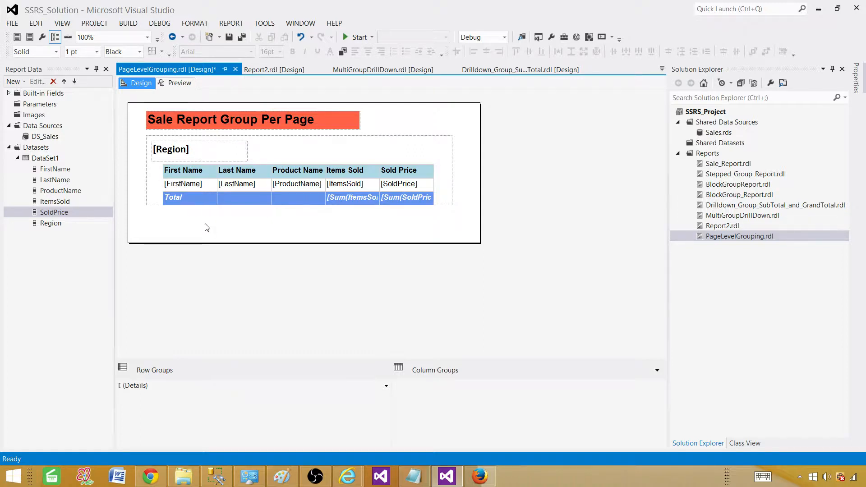
pyautogui.moveTo(231, 229)
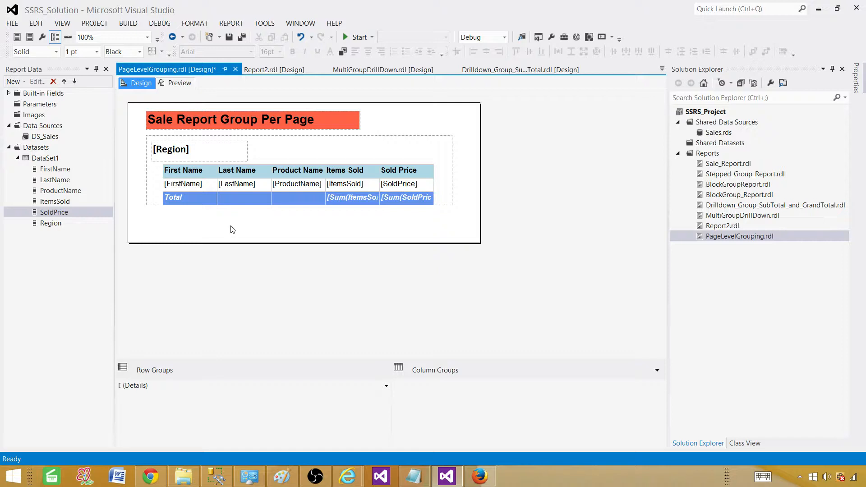